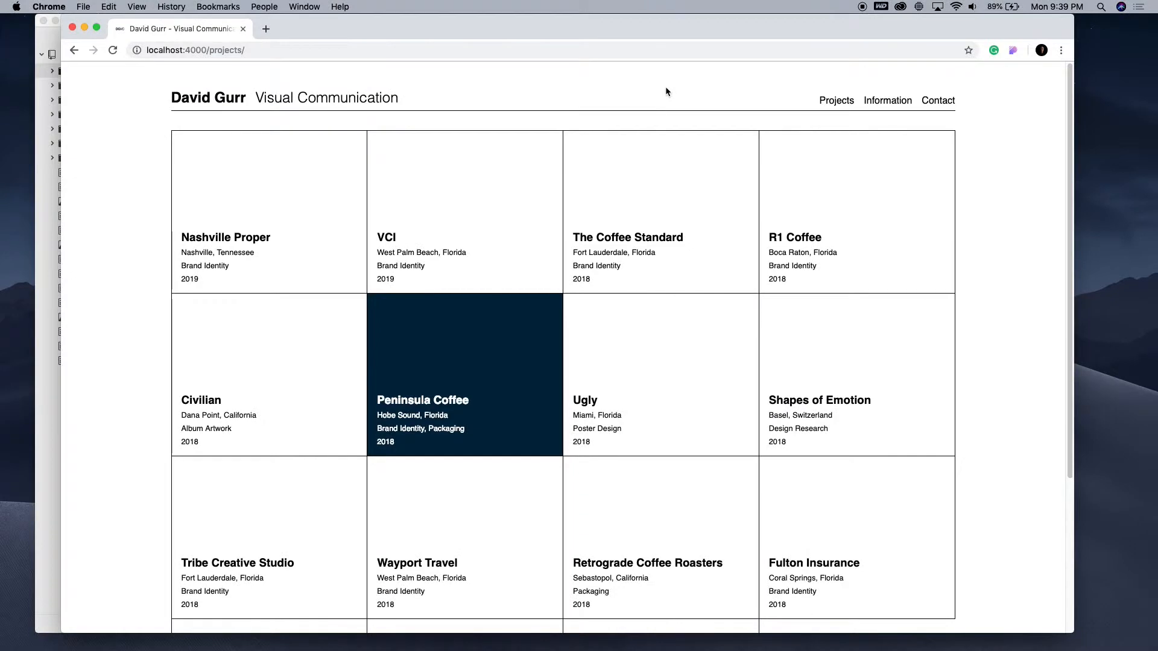
mouse_move(616, 113)
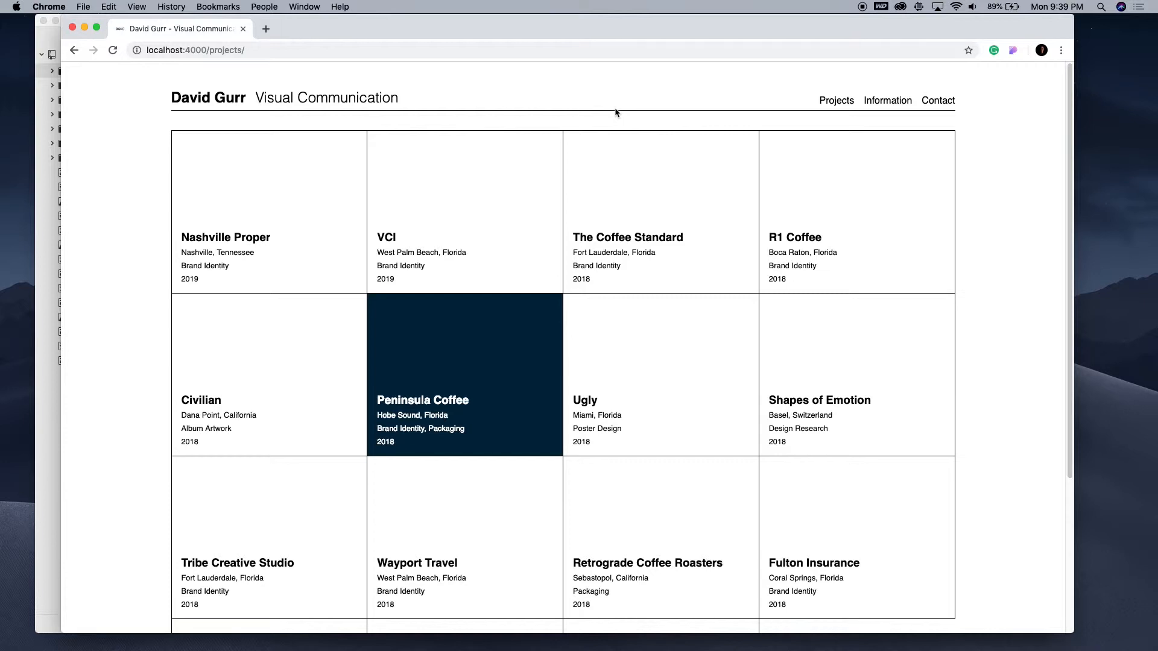
Expand the assets folder and open assets/js/functions.js in the editor.
scroll("down", 3)
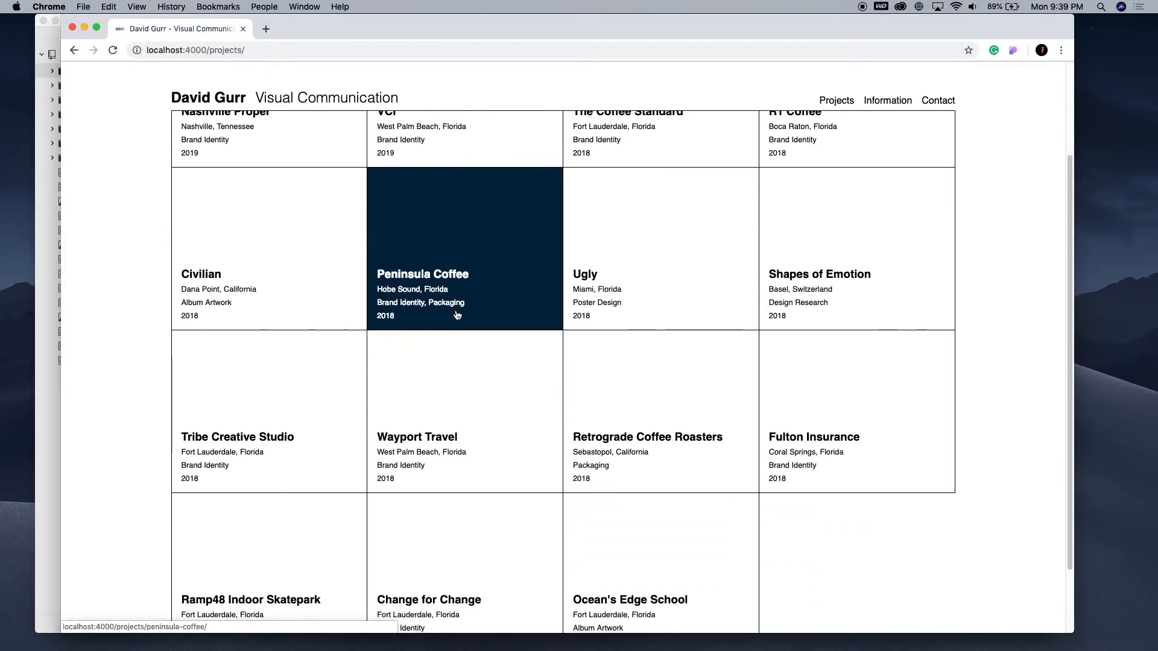
mouse_move(291, 368)
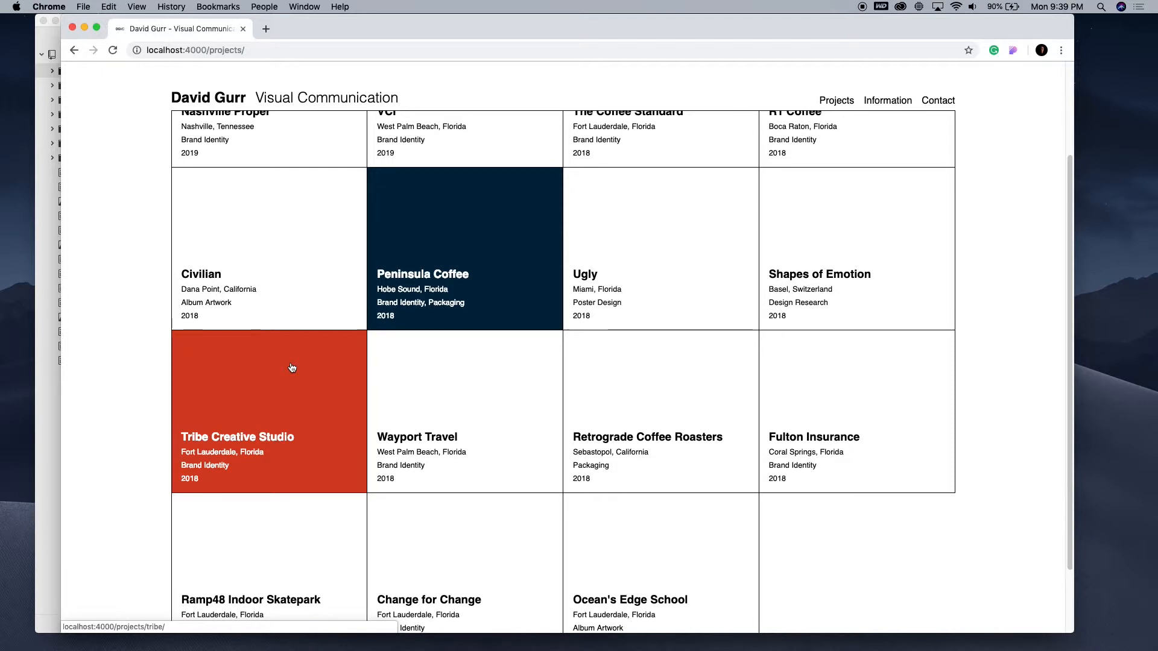
scroll("up", 3)
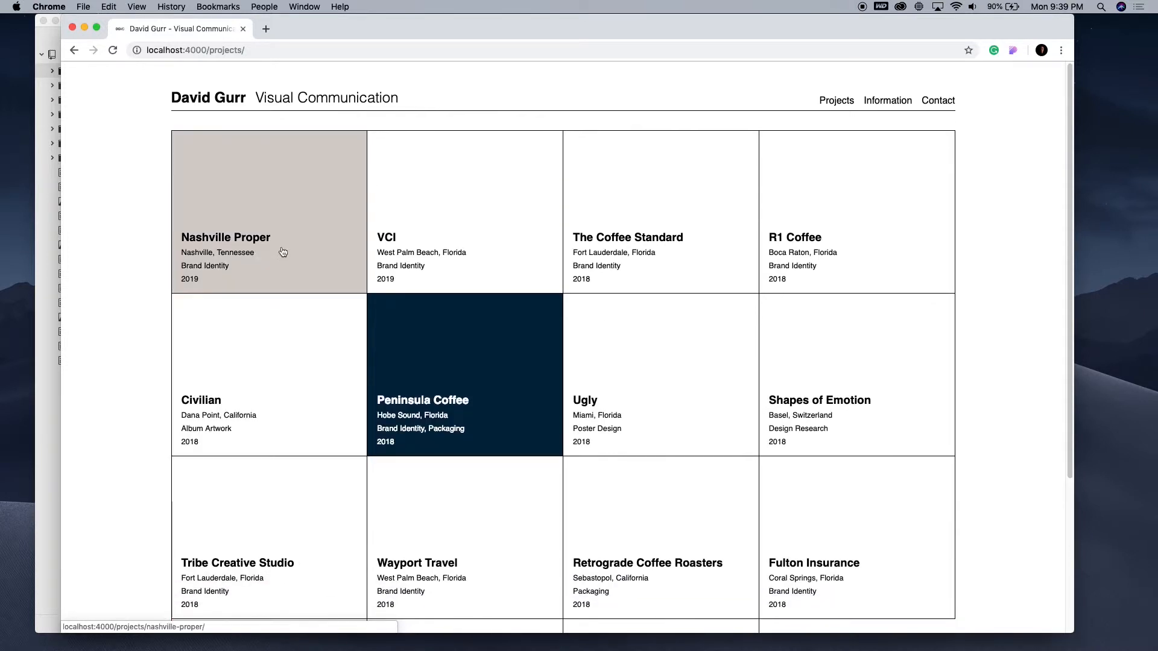
mouse_move(246, 291)
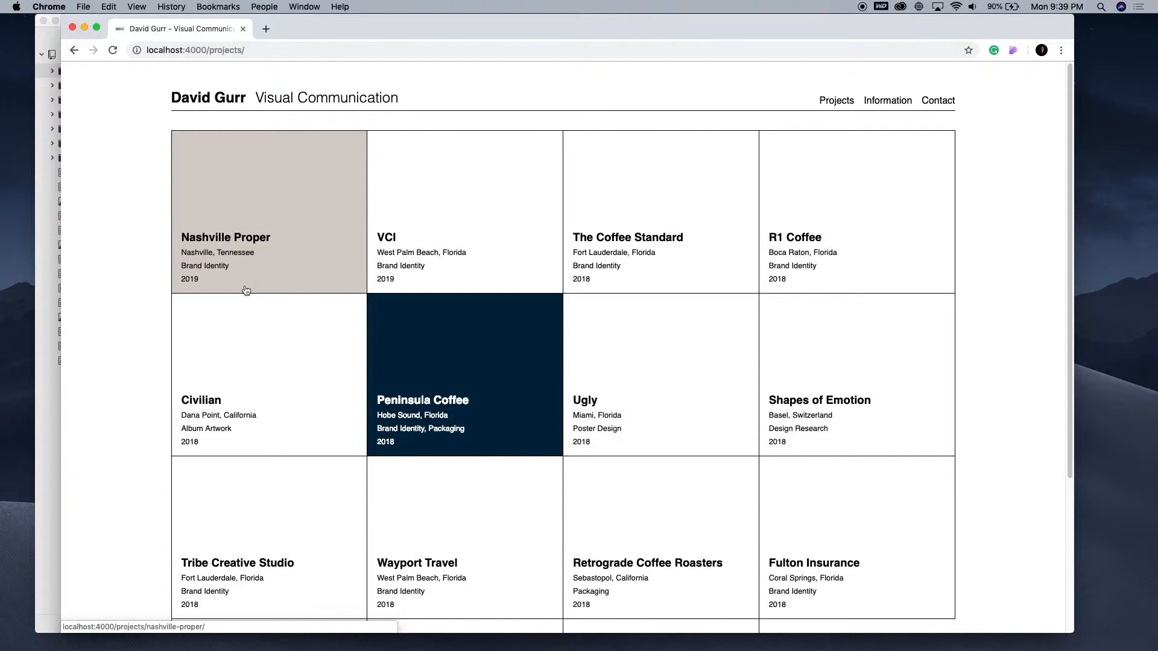
mouse_move(213, 302)
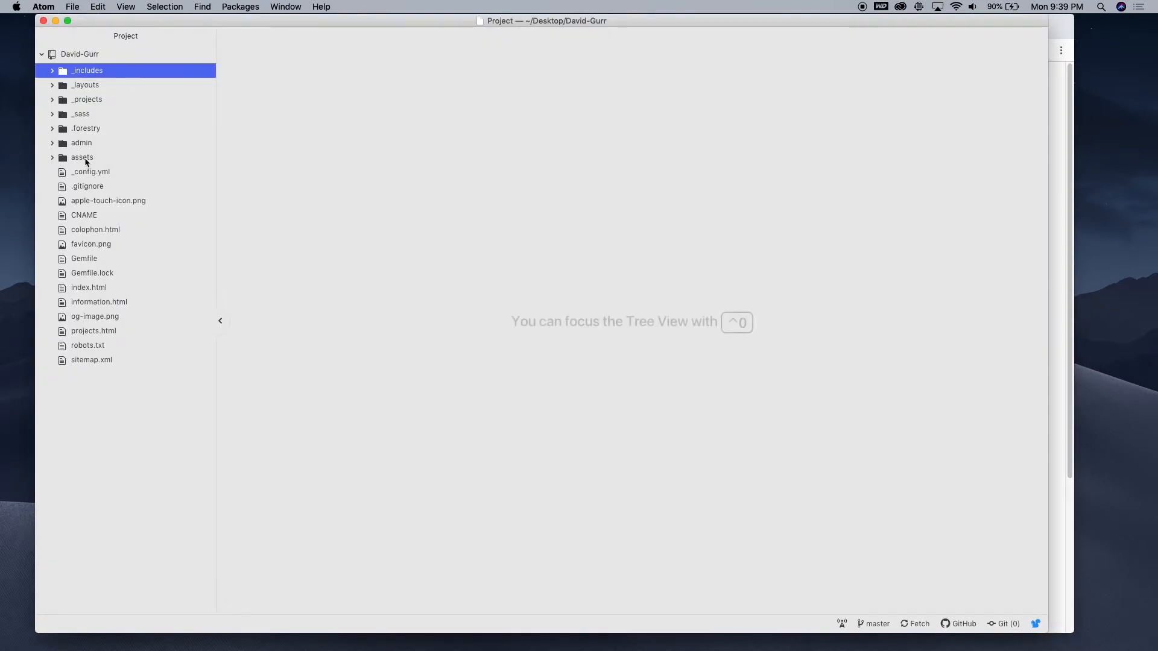
left_click(81, 156)
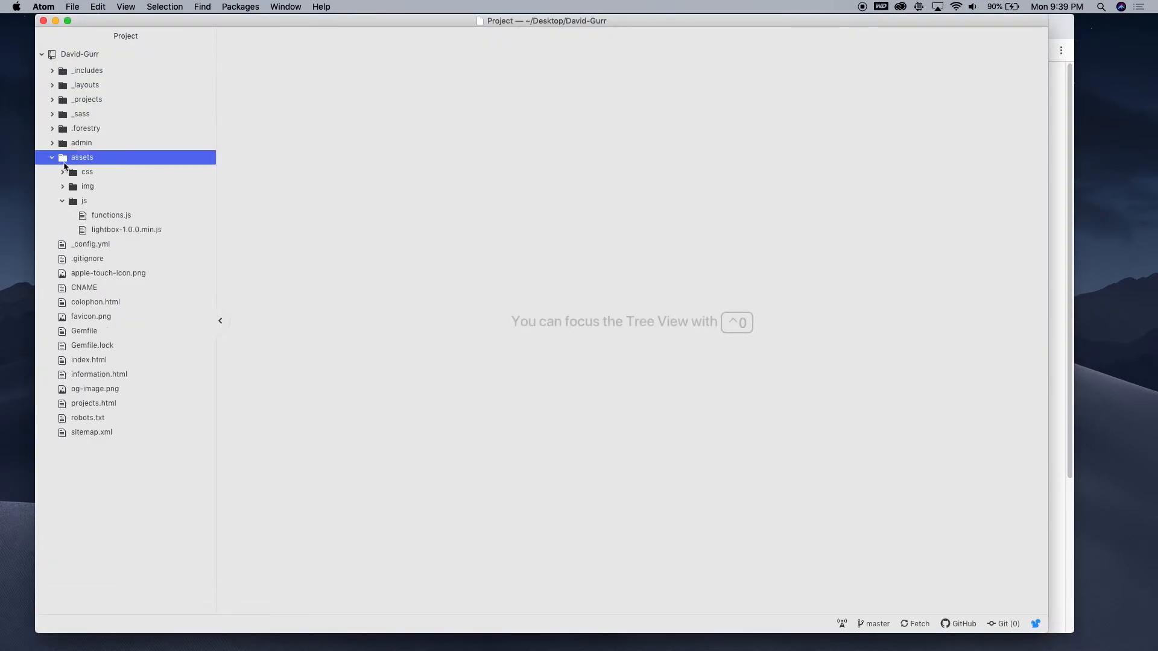
double_click(111, 215)
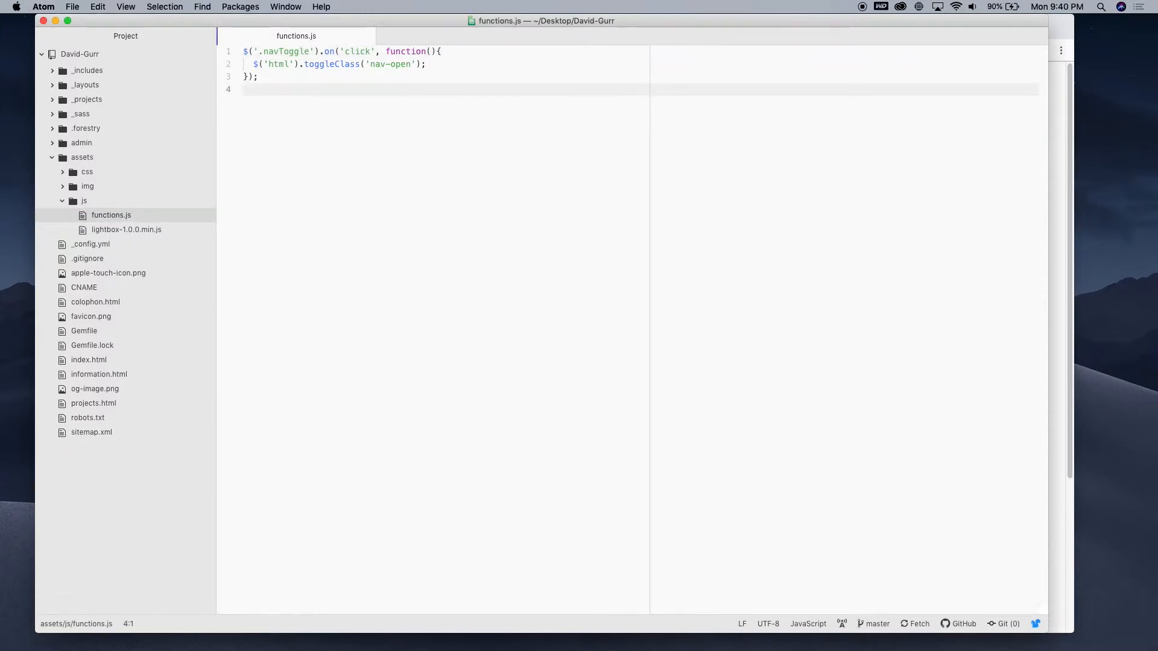
Start a window.addEventListener("scroll", function(event){ ... }) handler.
type("window")
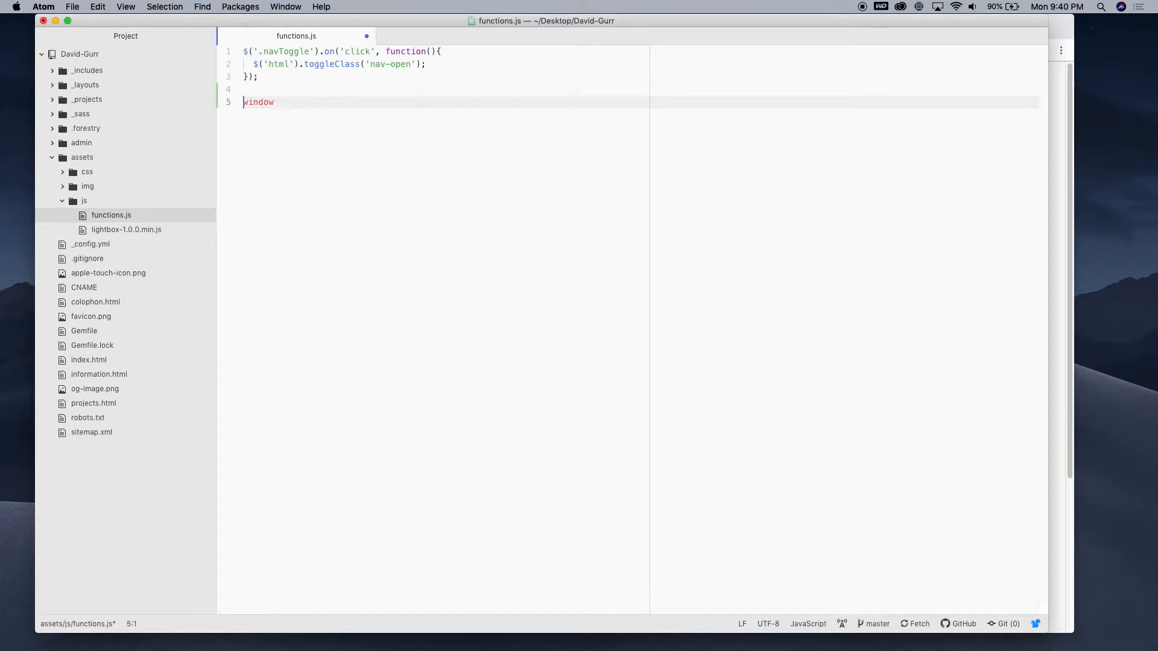
type(".a")
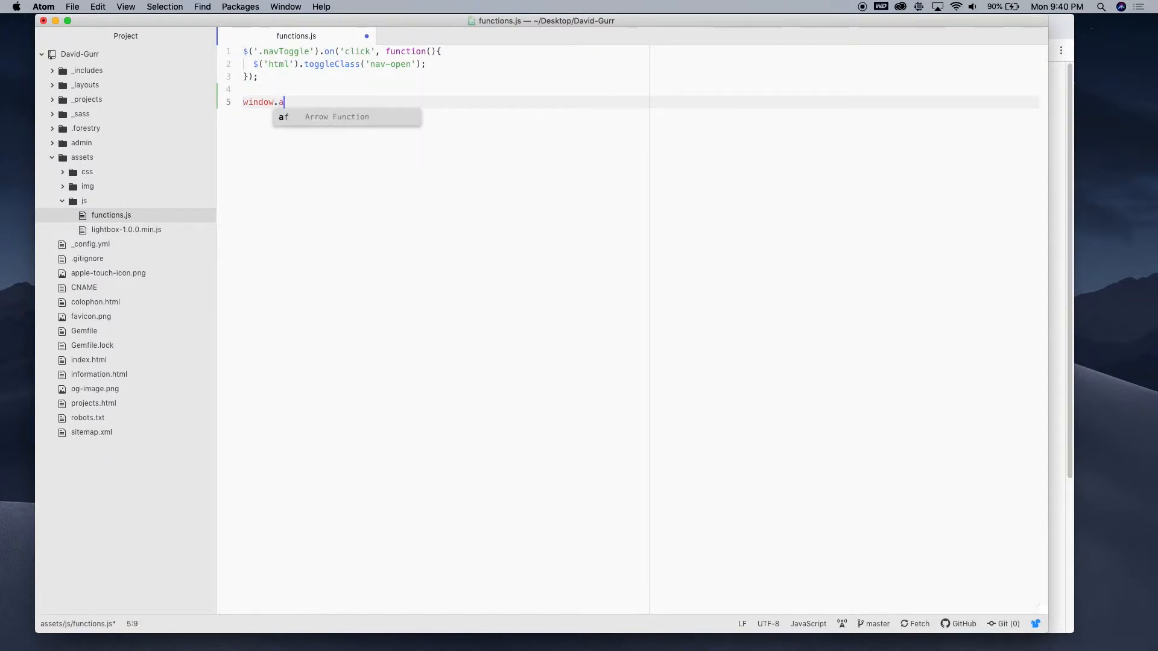
type("ddEvent")
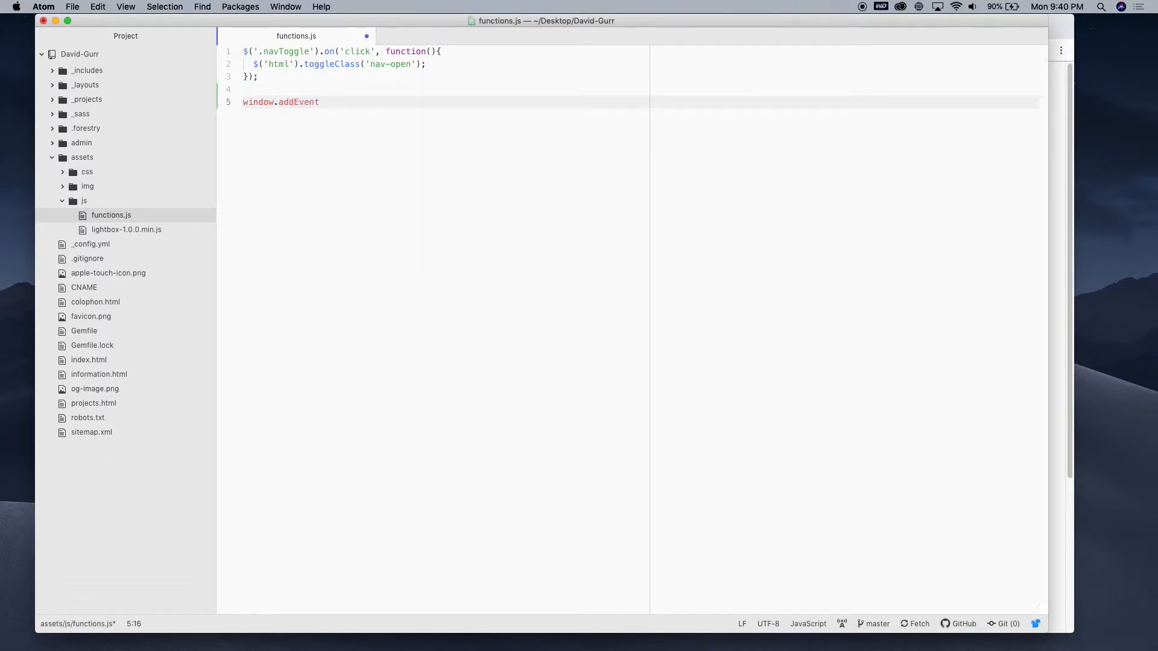
type("Listener")
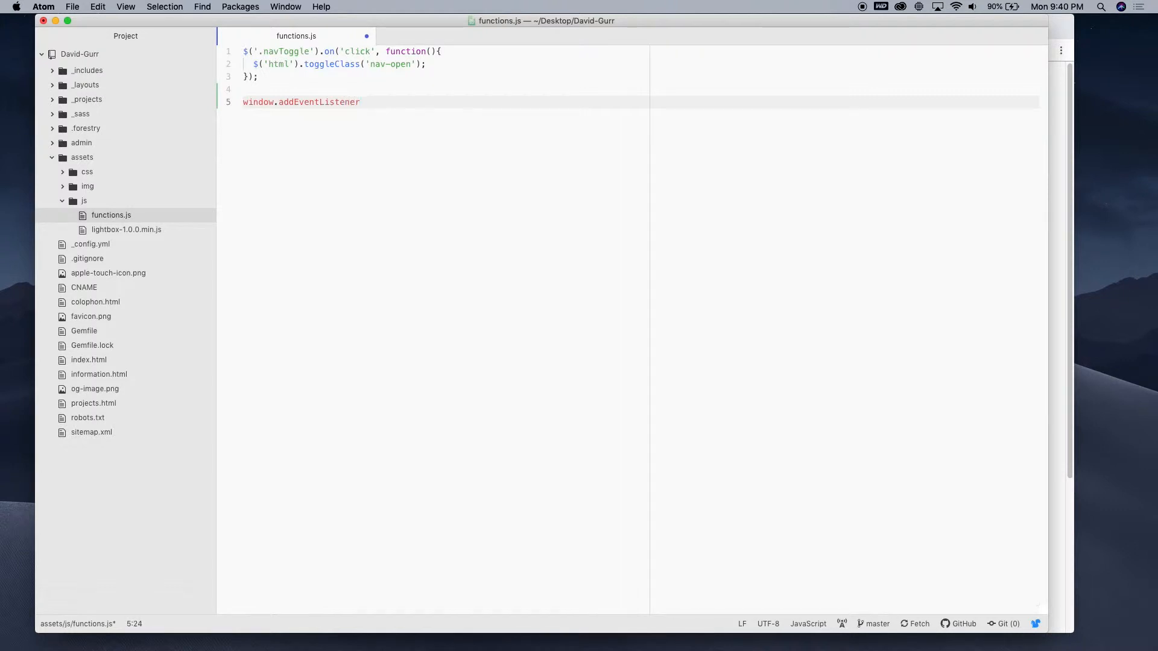
type("()")
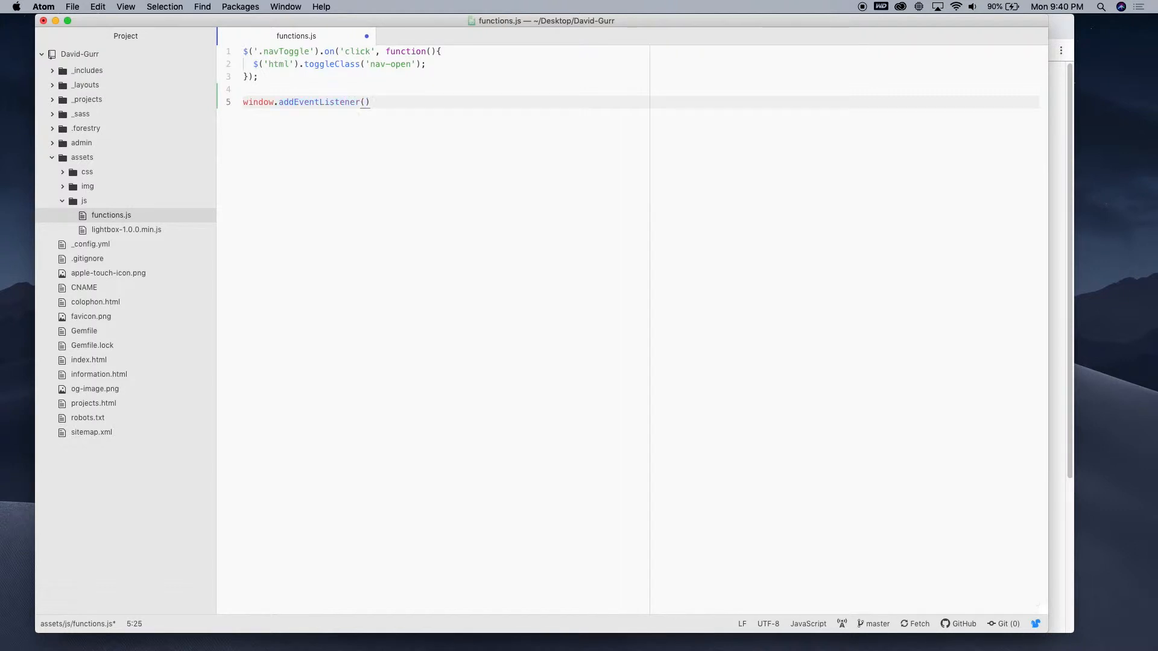
type("\"scroll\"")
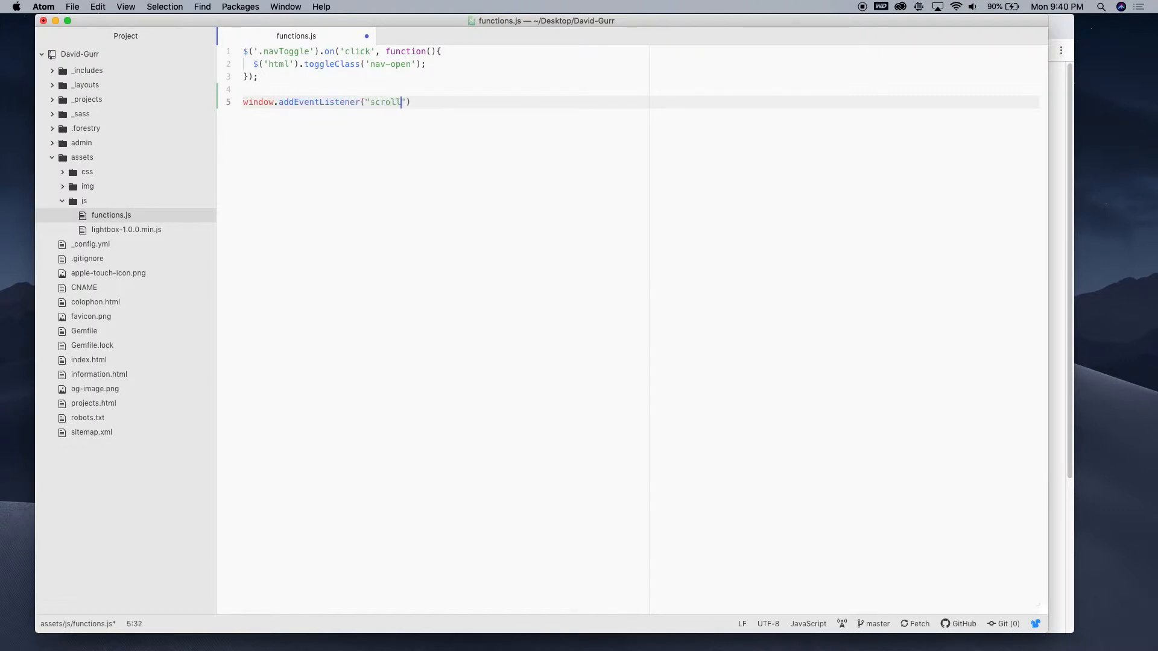
type(",")
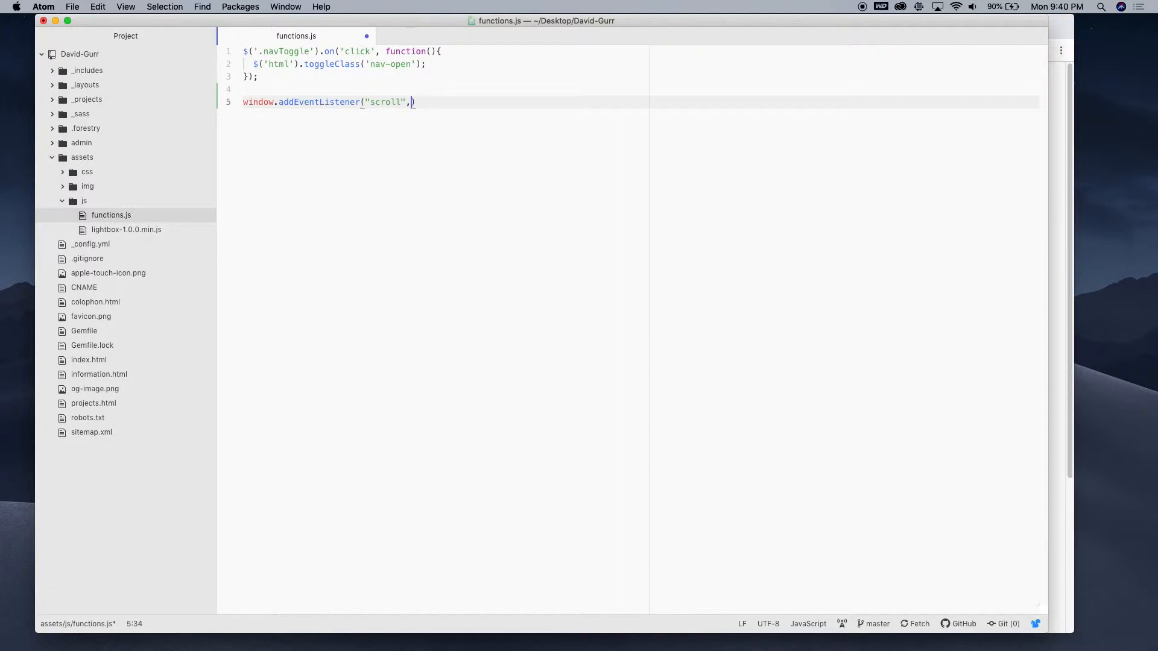
type("function(even")
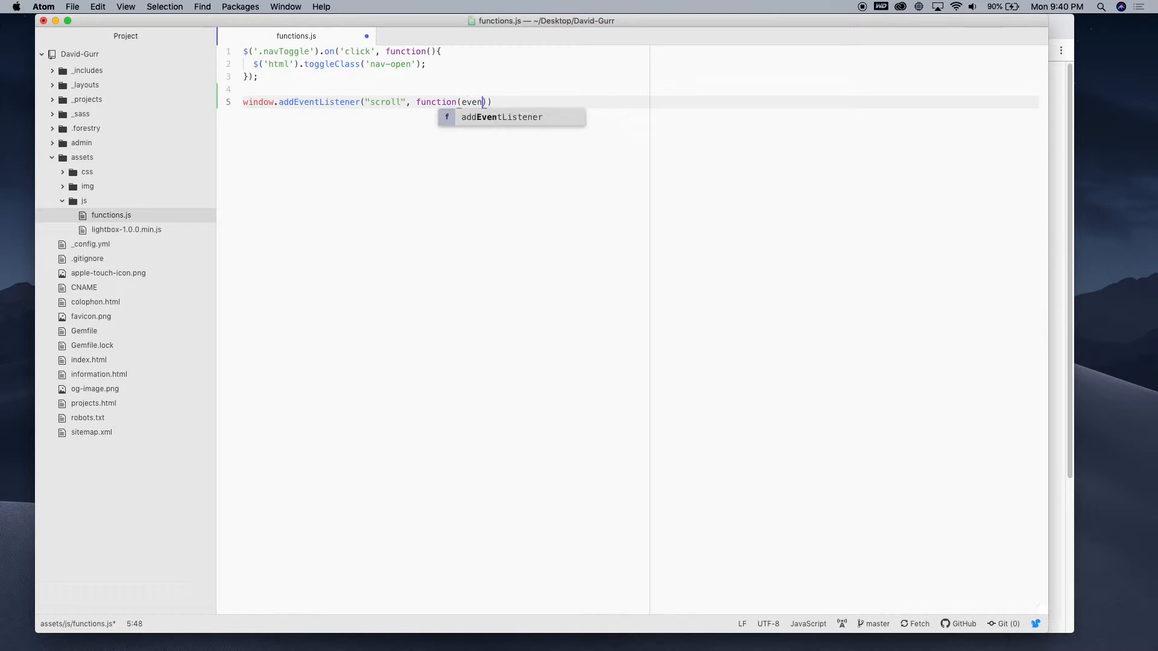
type("t")
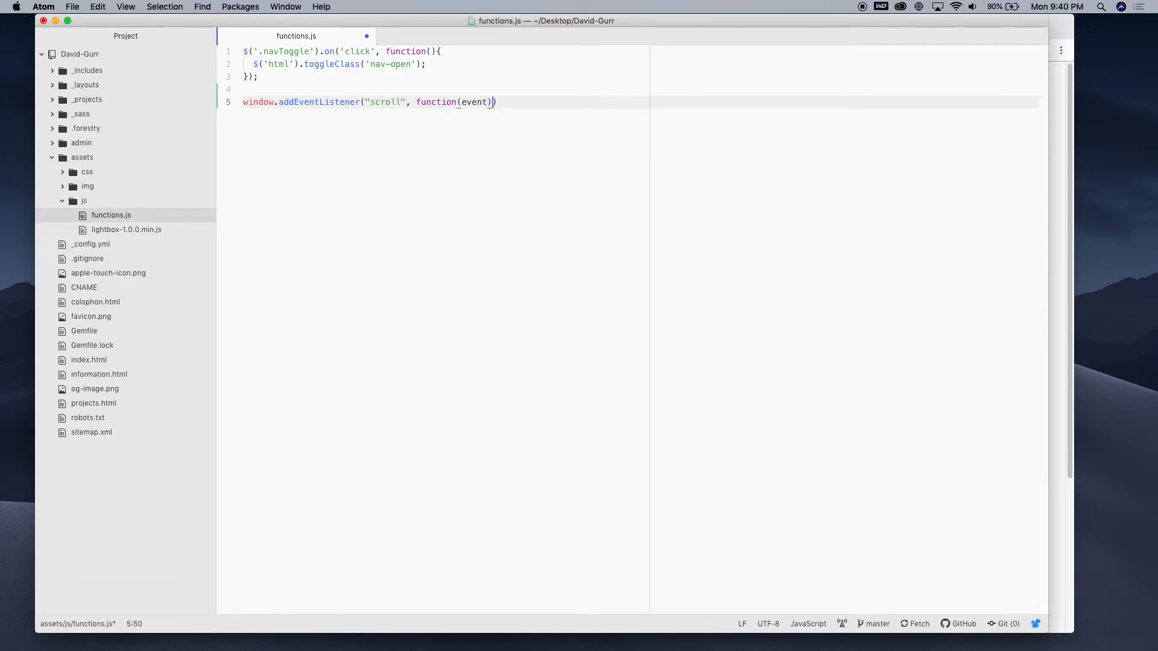
type("{")
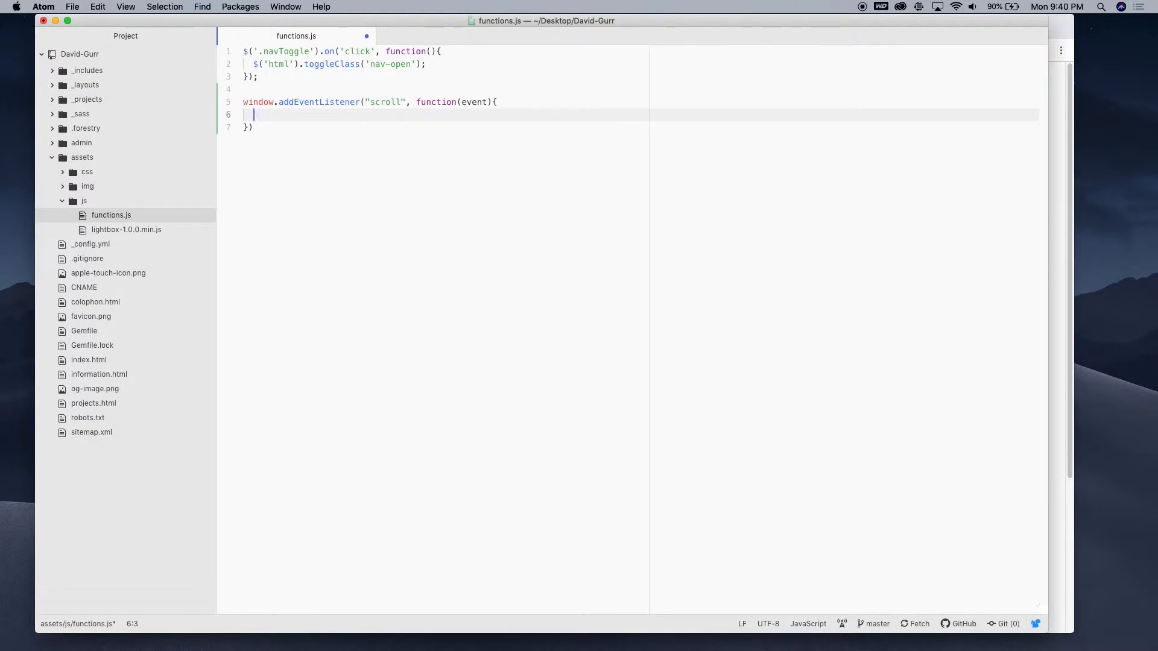
Inside the handler store var scroll = this.scrollY and console.log(scroll).
type("var")
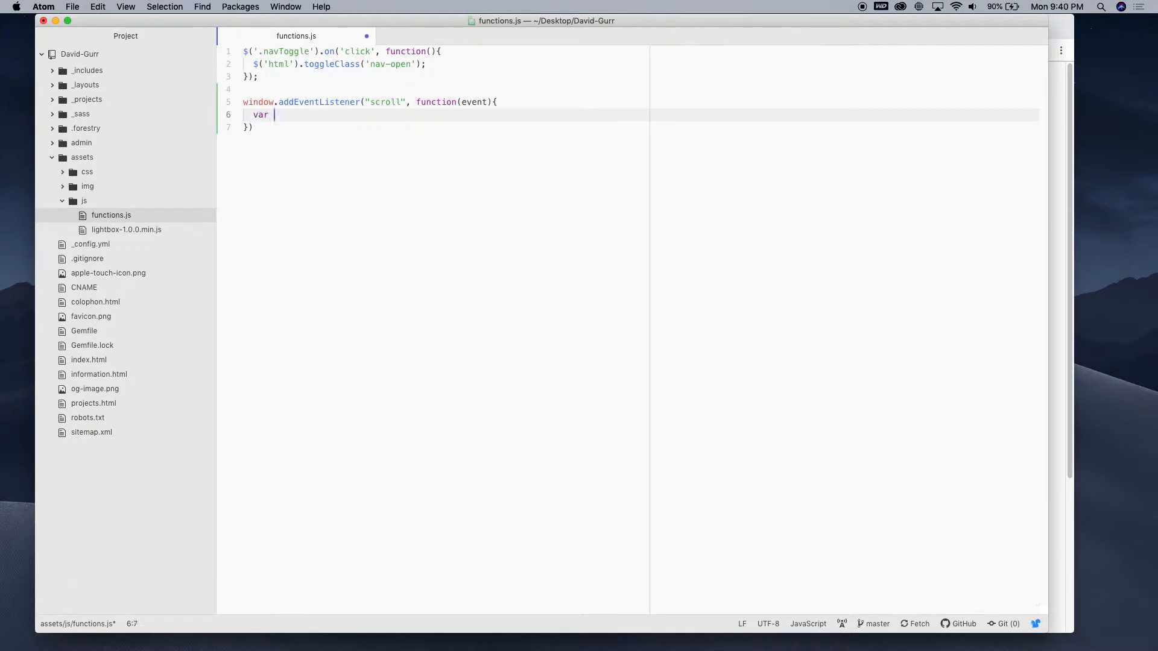
type("scroll")
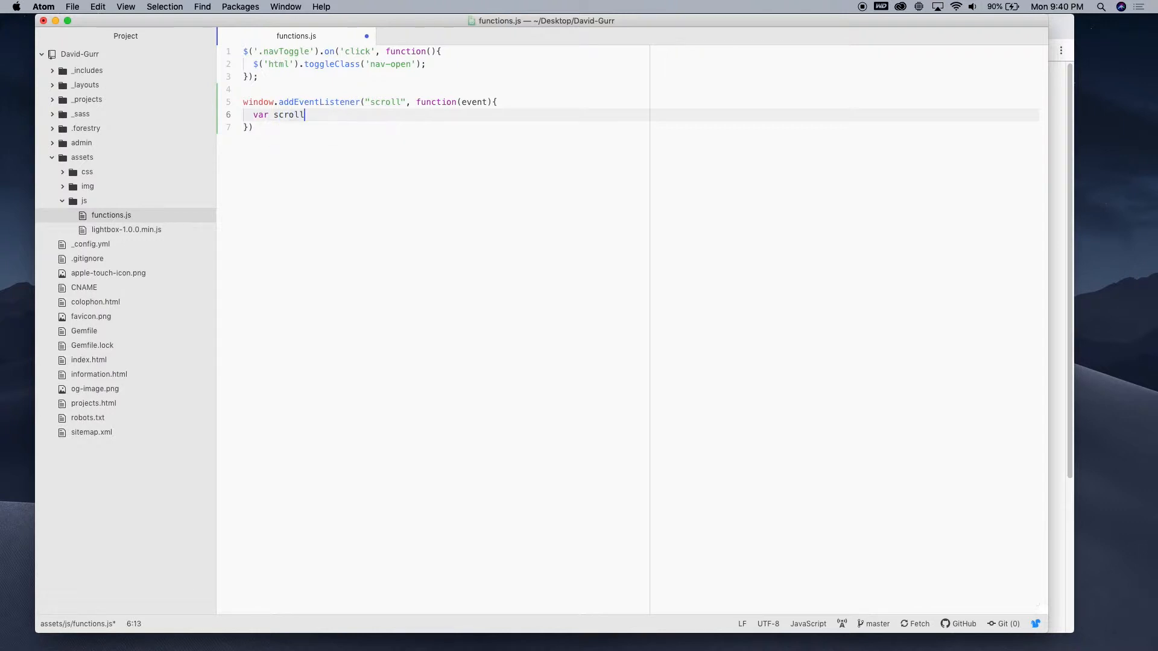
type("= this")
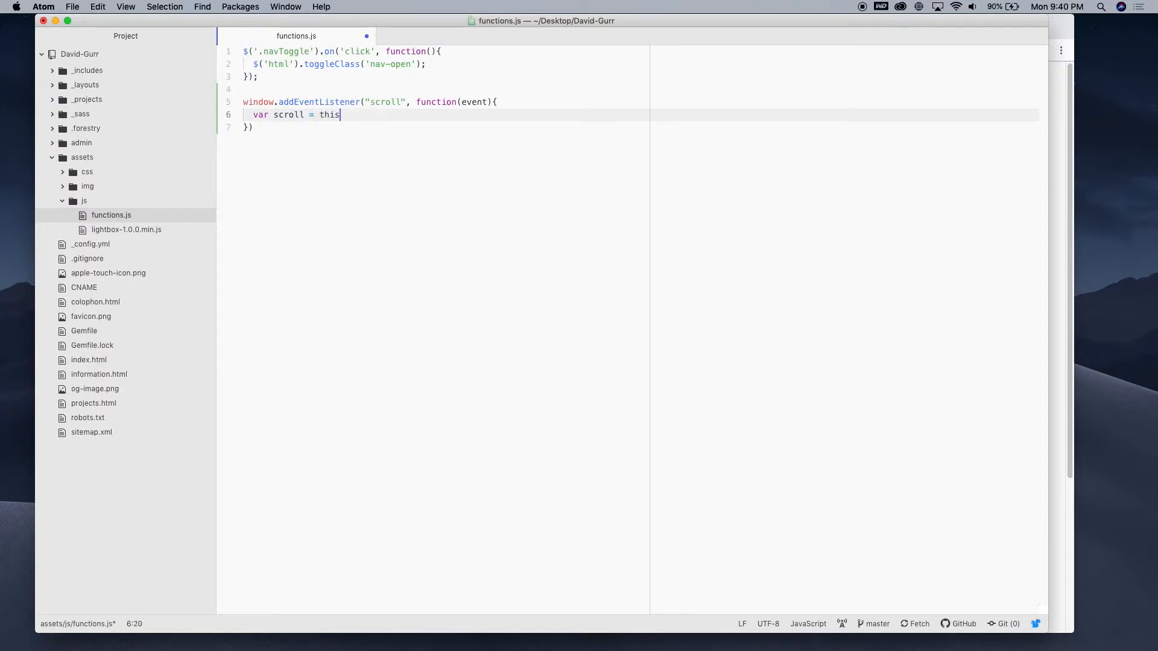
type(".scrollY")
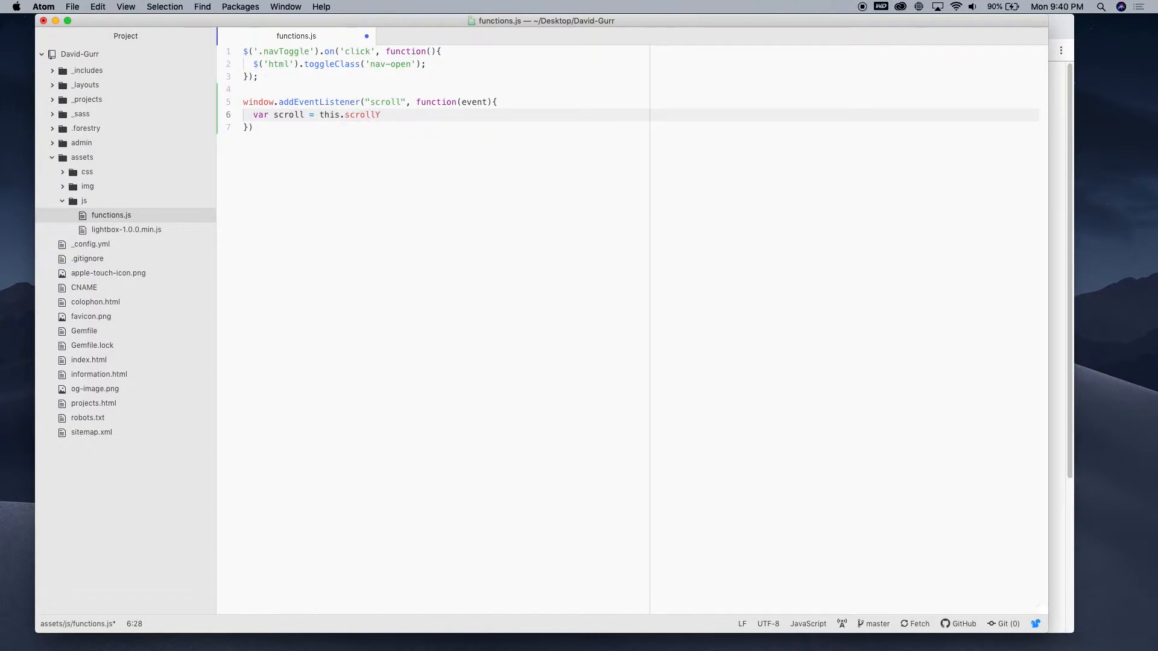
key("Enter")
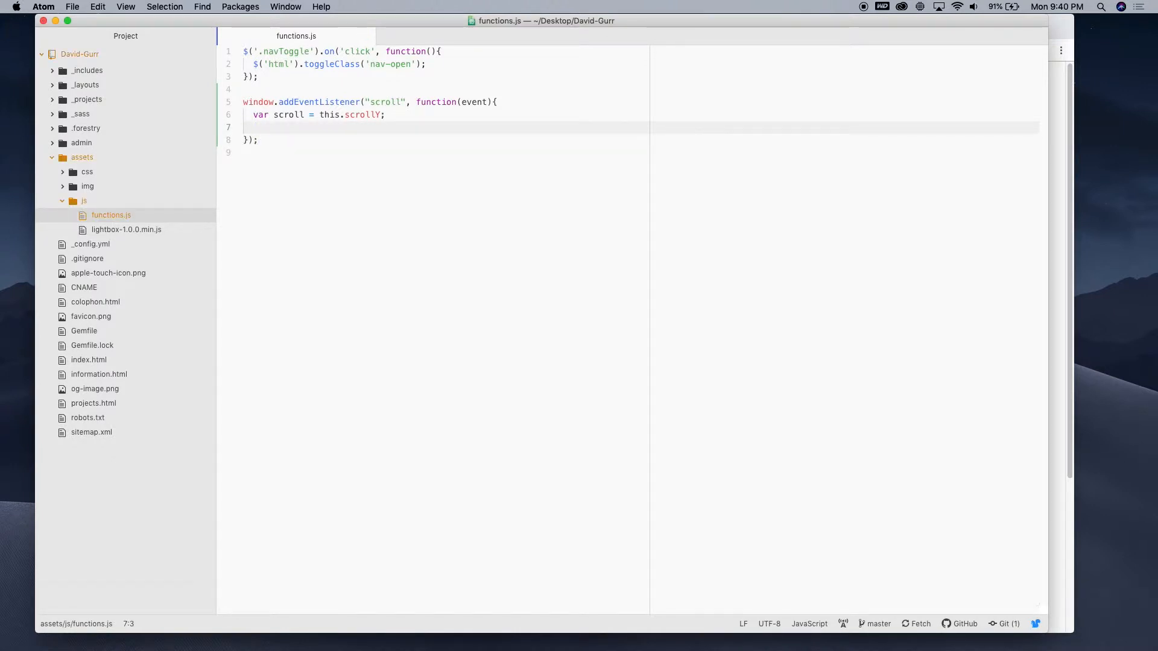
type("console.")
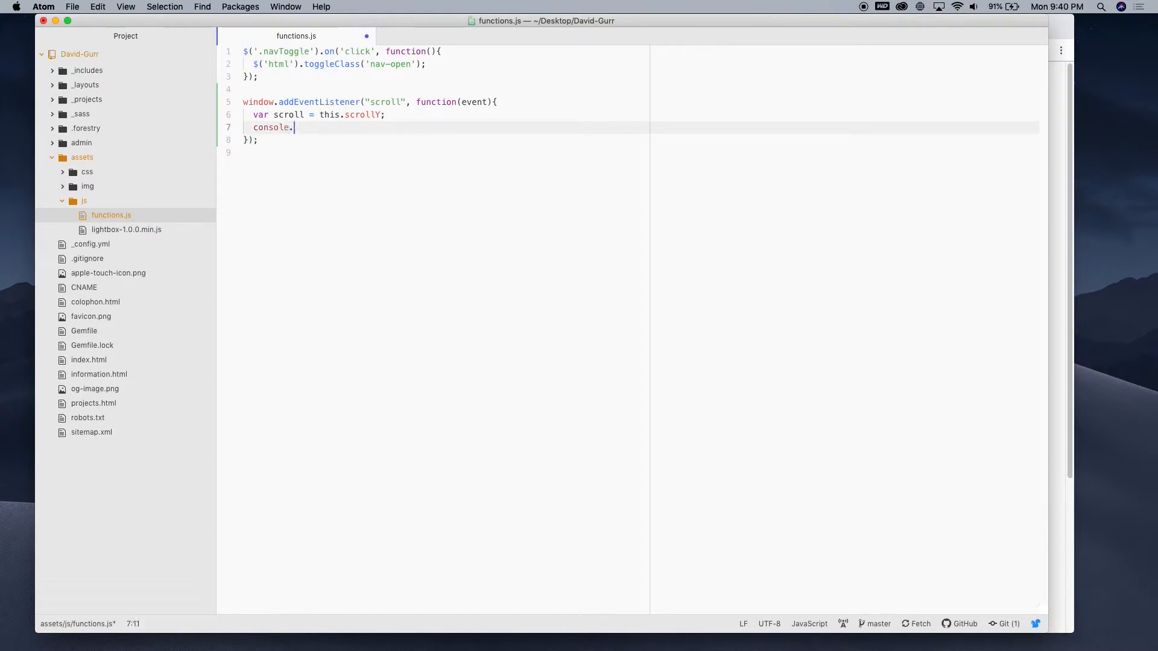
type("log(scr")
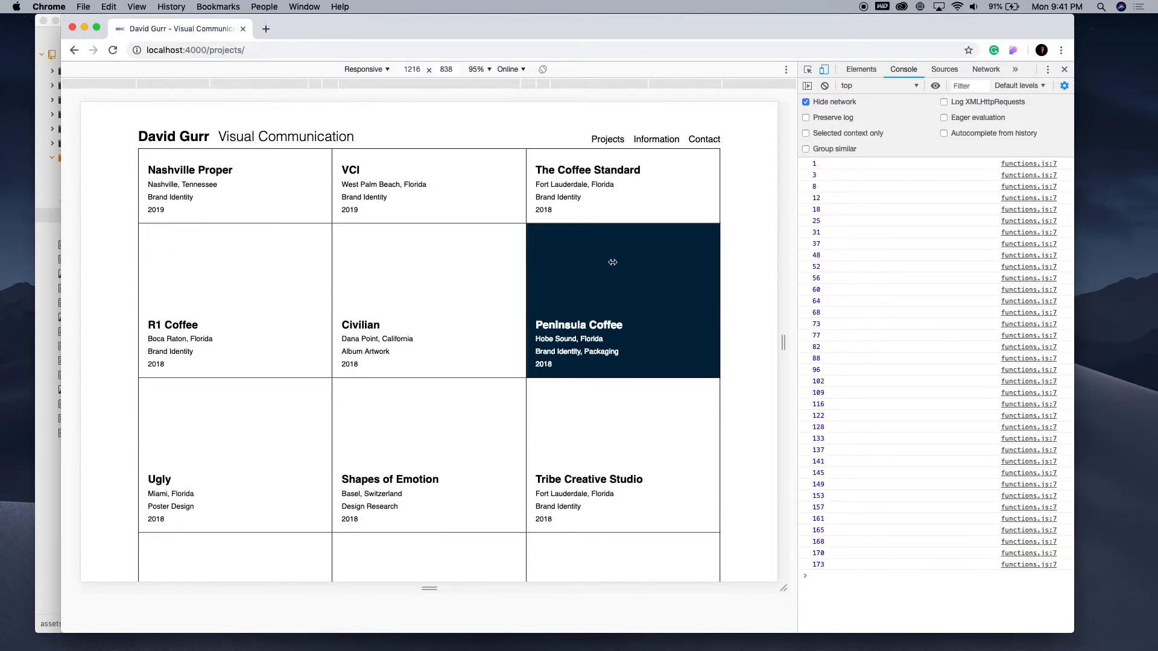
Scroll the projects page to watch scrollY values appear in the console.
scroll("down", 3)
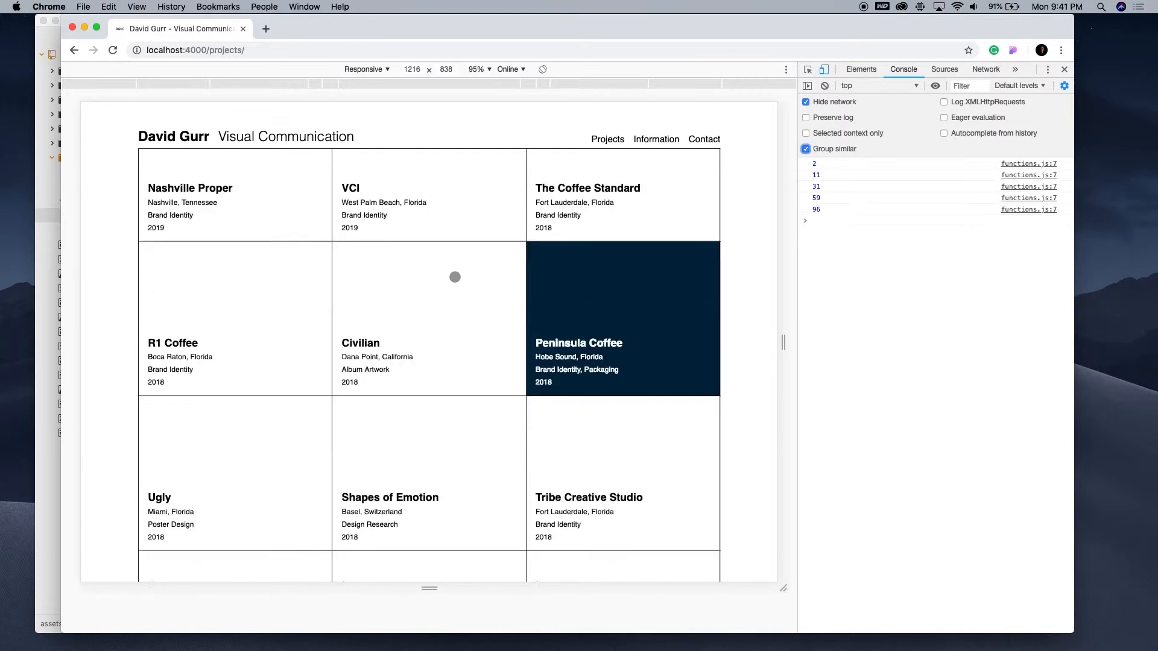
scroll("down", 3)
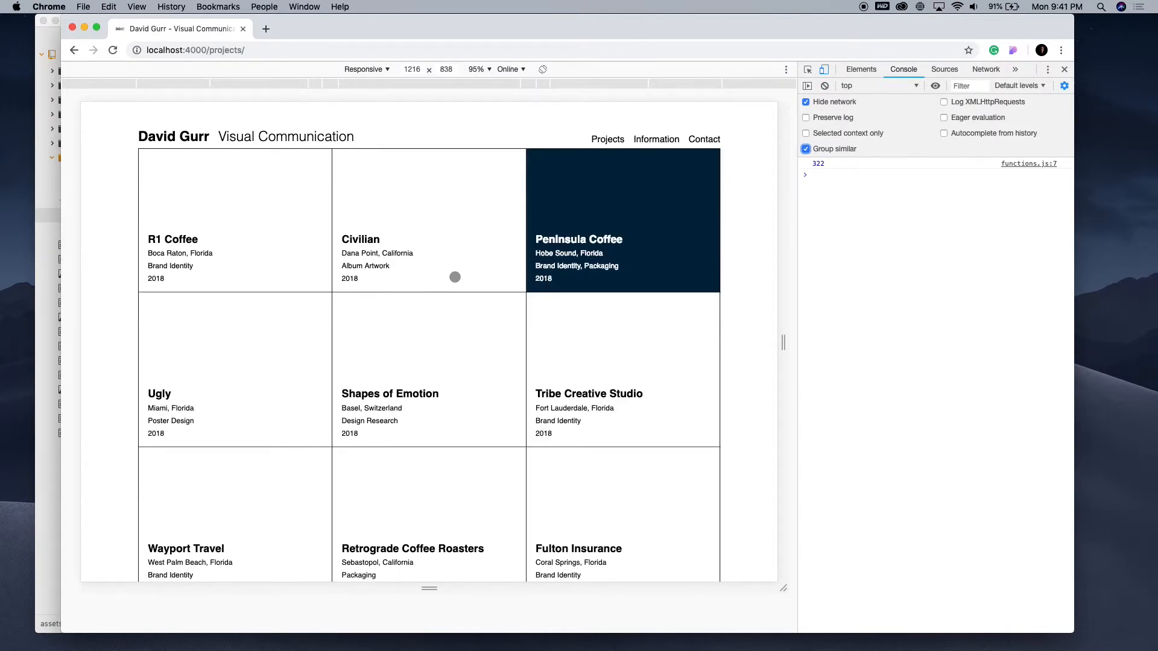
scroll("down", 3)
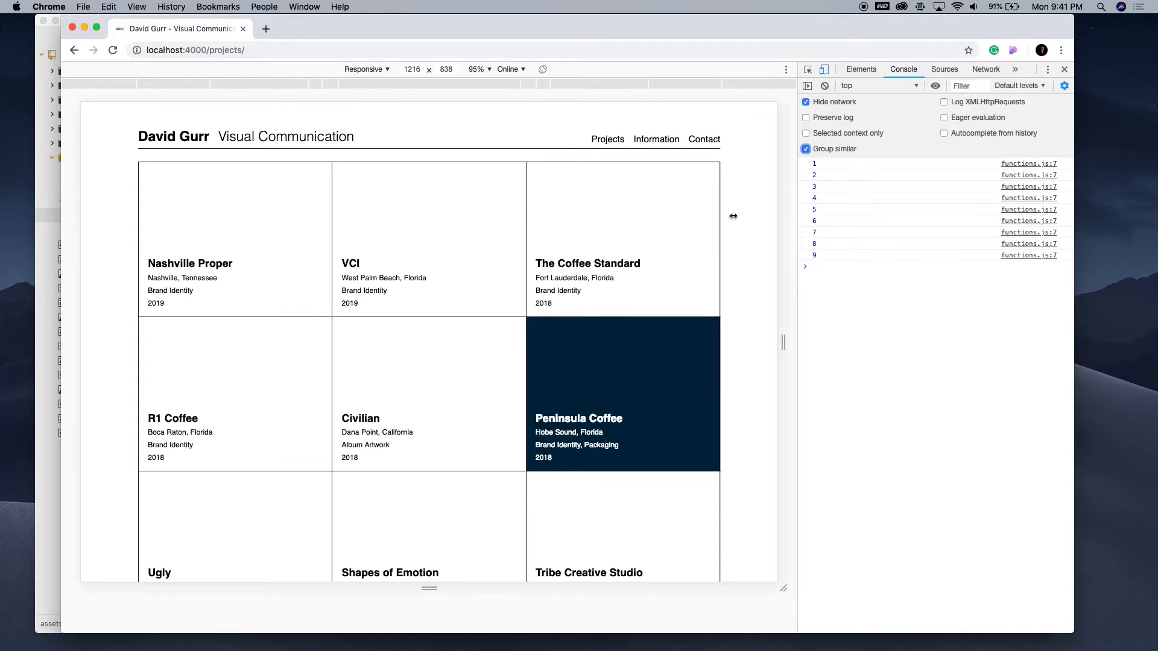
mouse_move(816, 167)
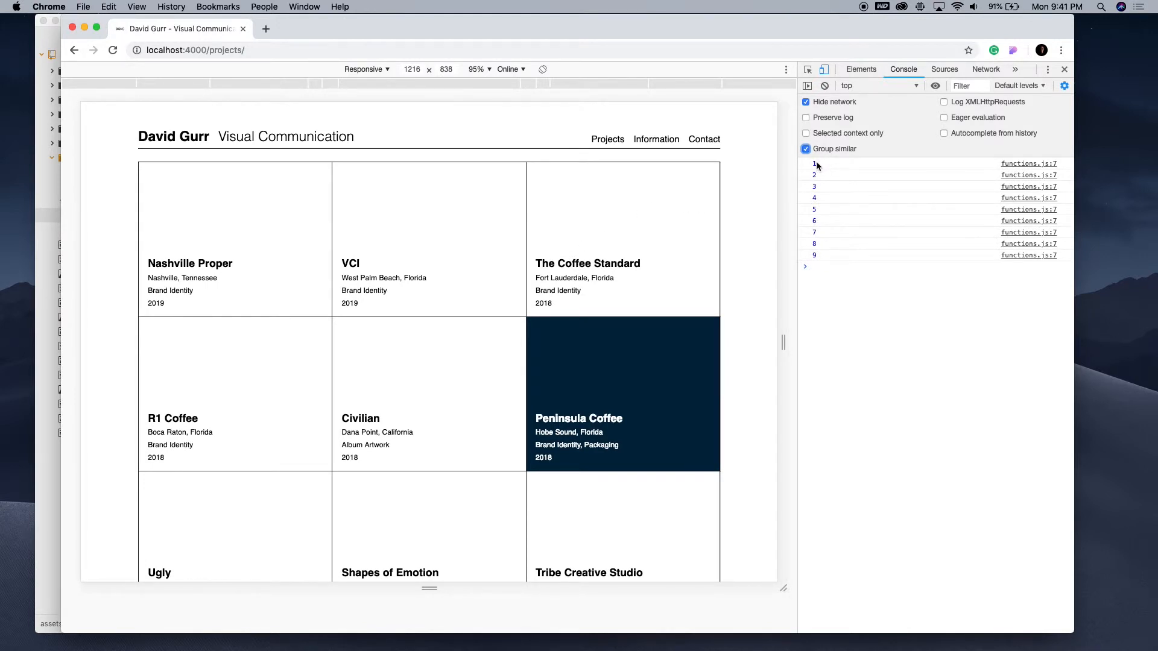
mouse_move(491, 300)
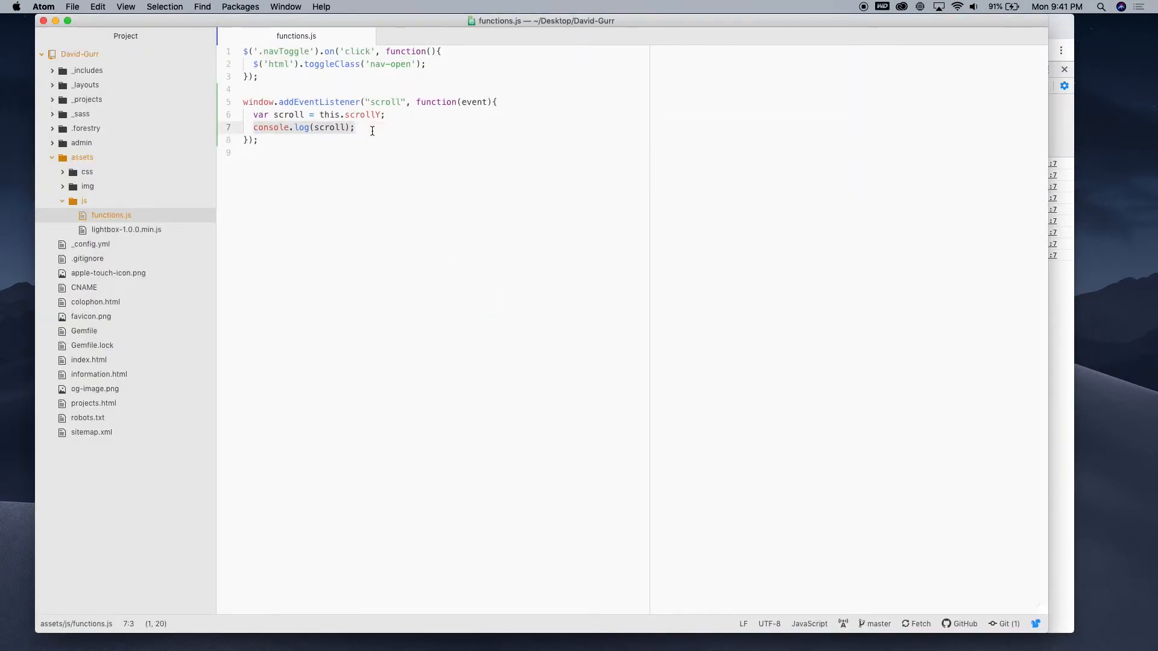
Replace the logging with an if(scroll > 0) { check.
type("if")
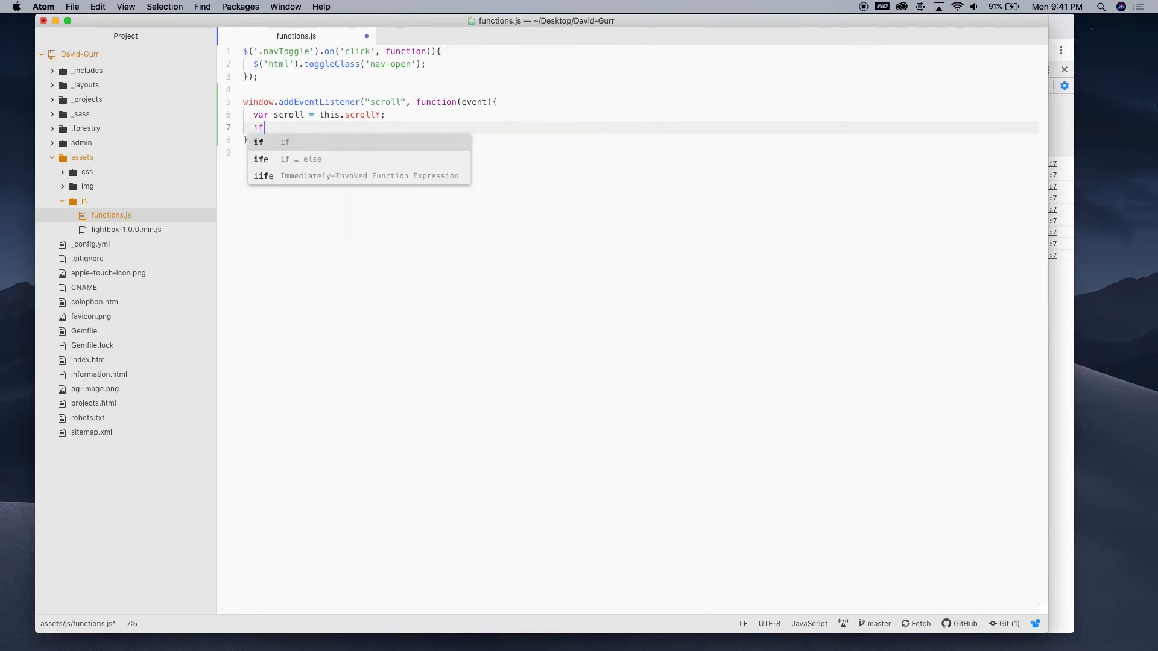
type("(scroll")
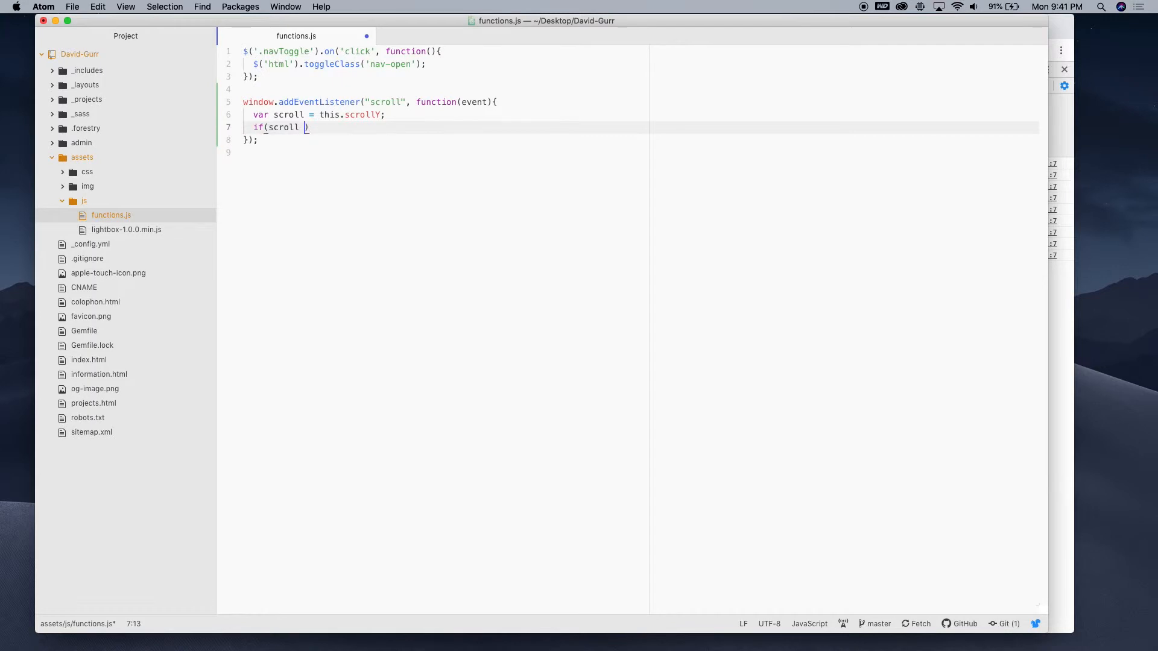
type("> 0")
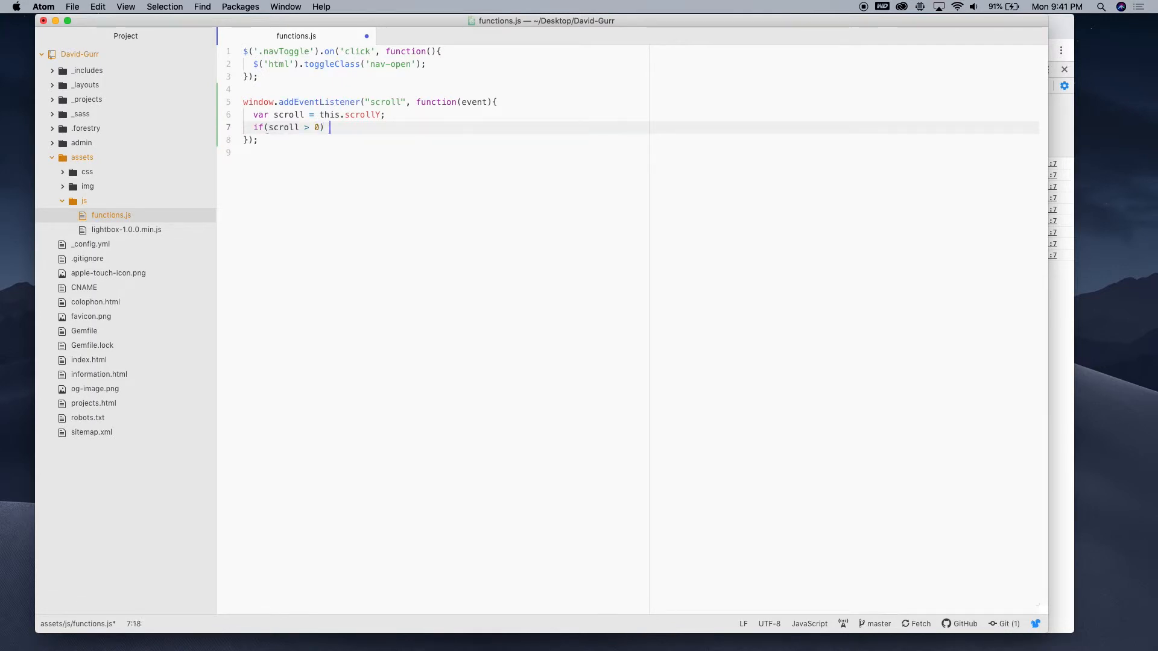
type("{")
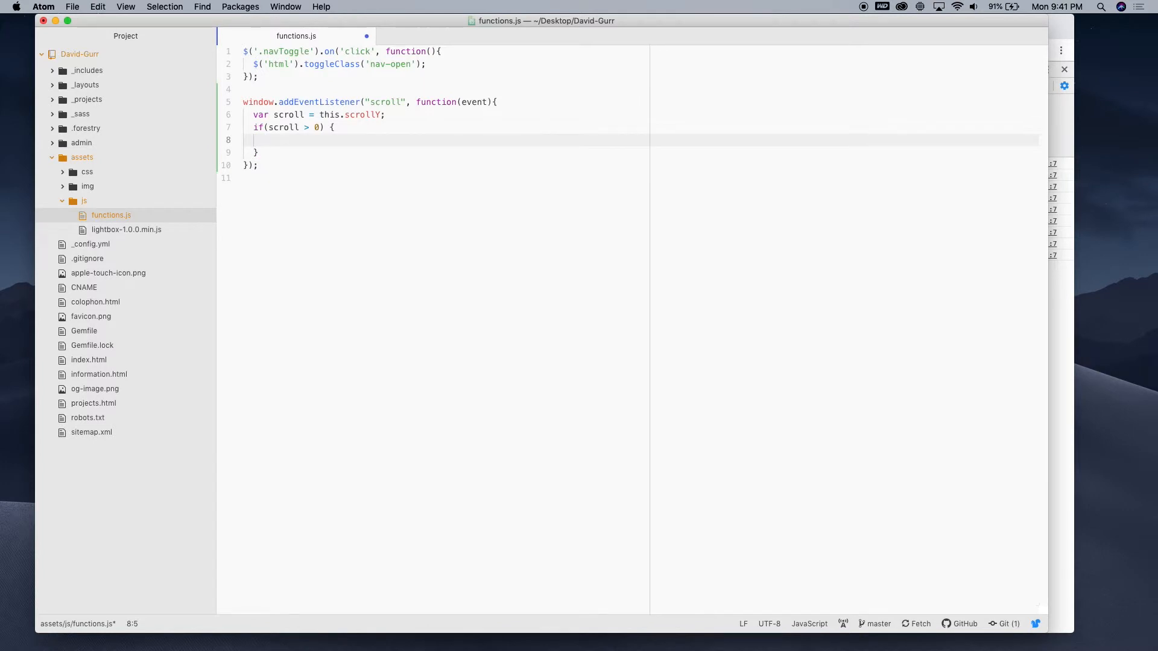
Set document.body.style.backgroundColor = "pink"; inside the if block.
type("docue")
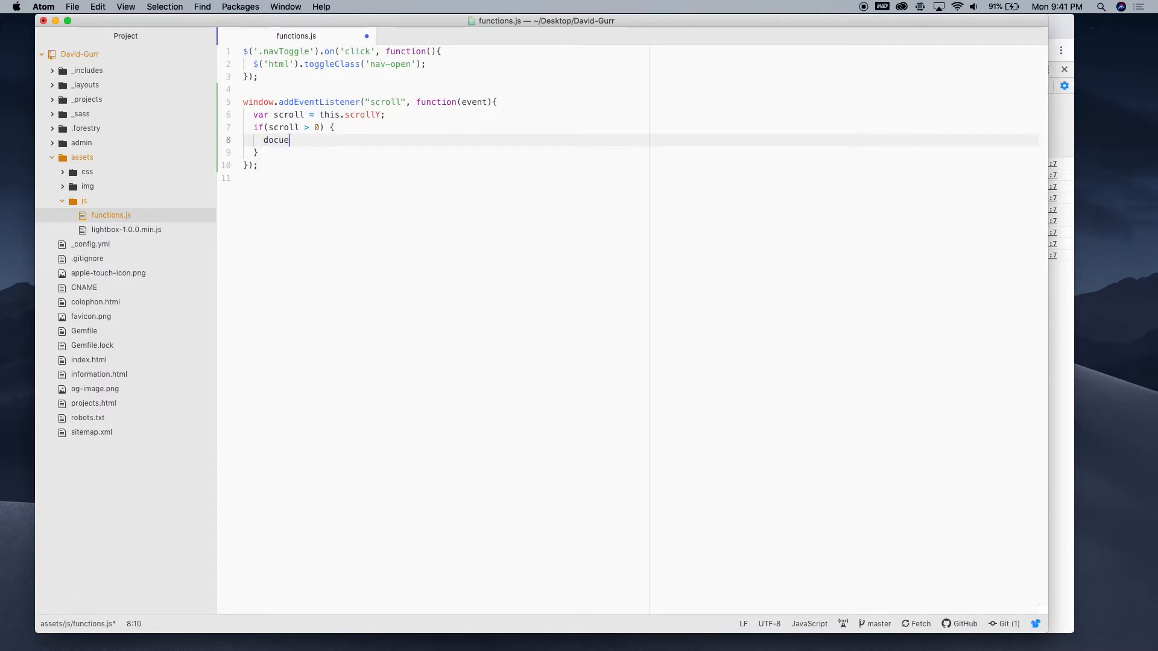
key("Backspace")
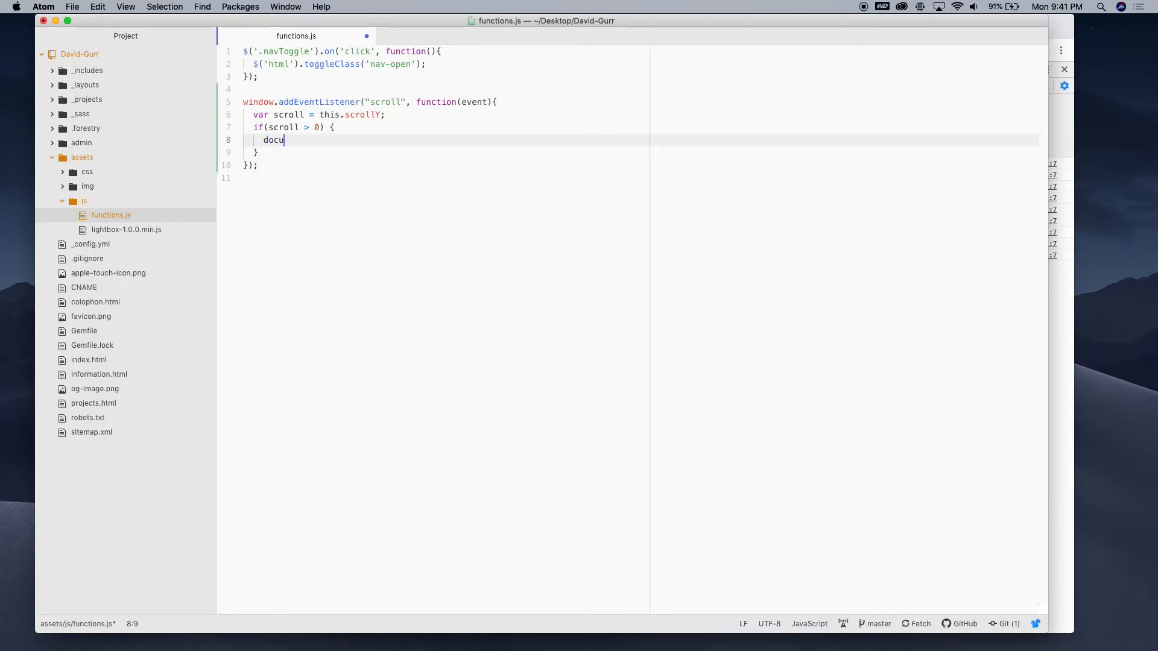
type("ment.body")
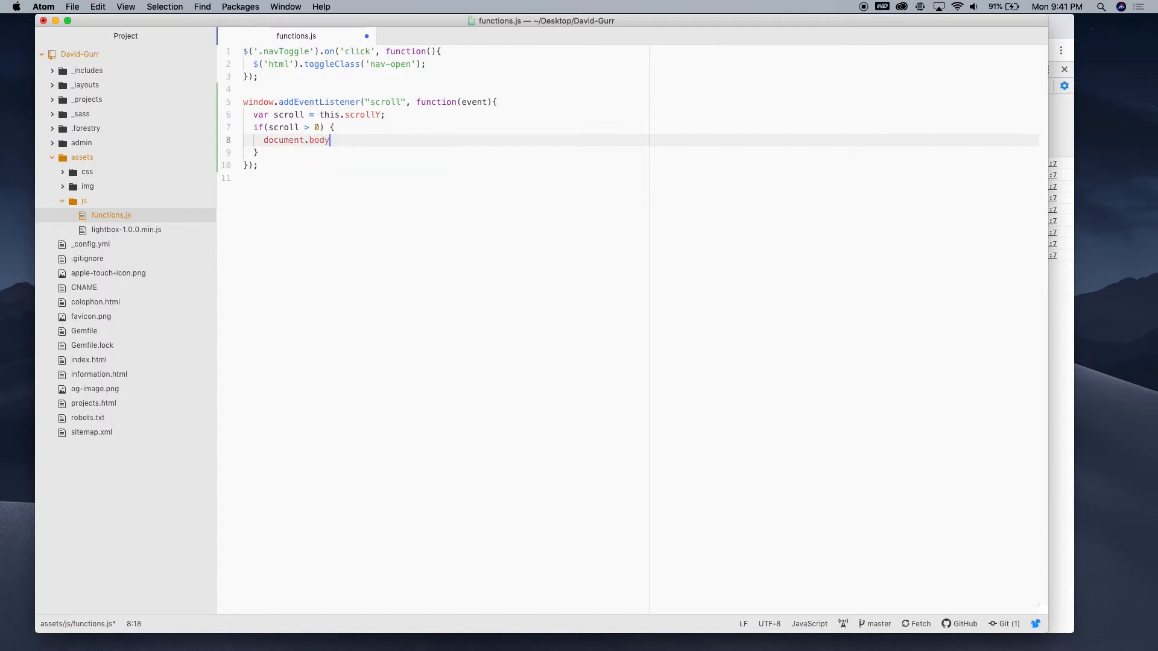
type(".sy")
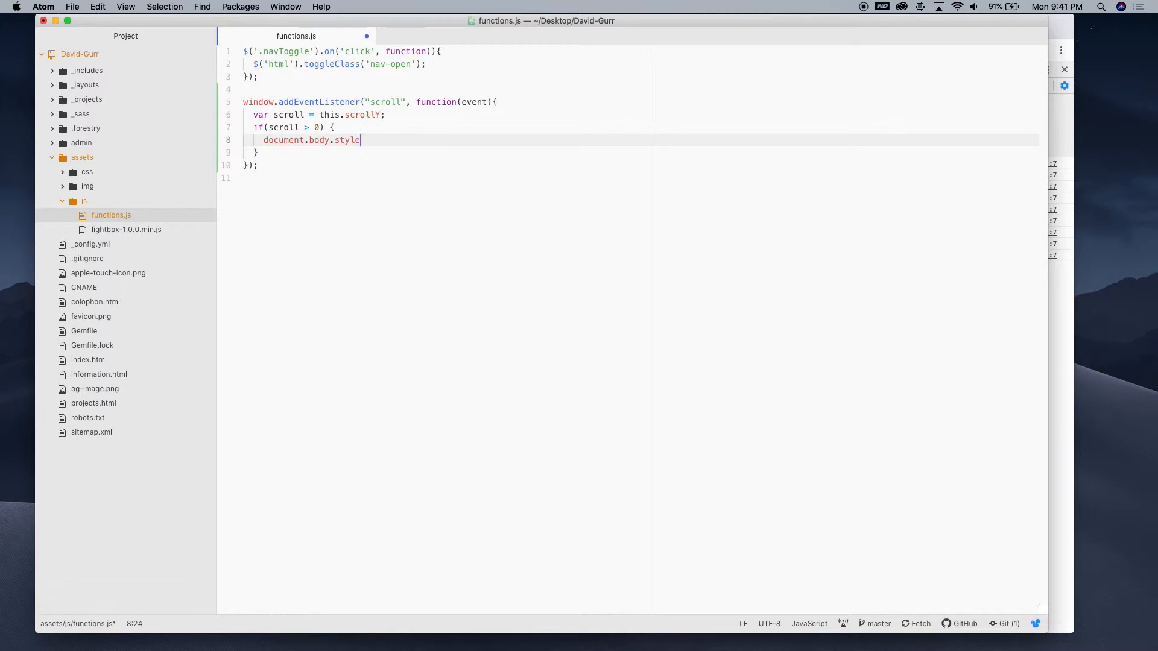
type(".backg")
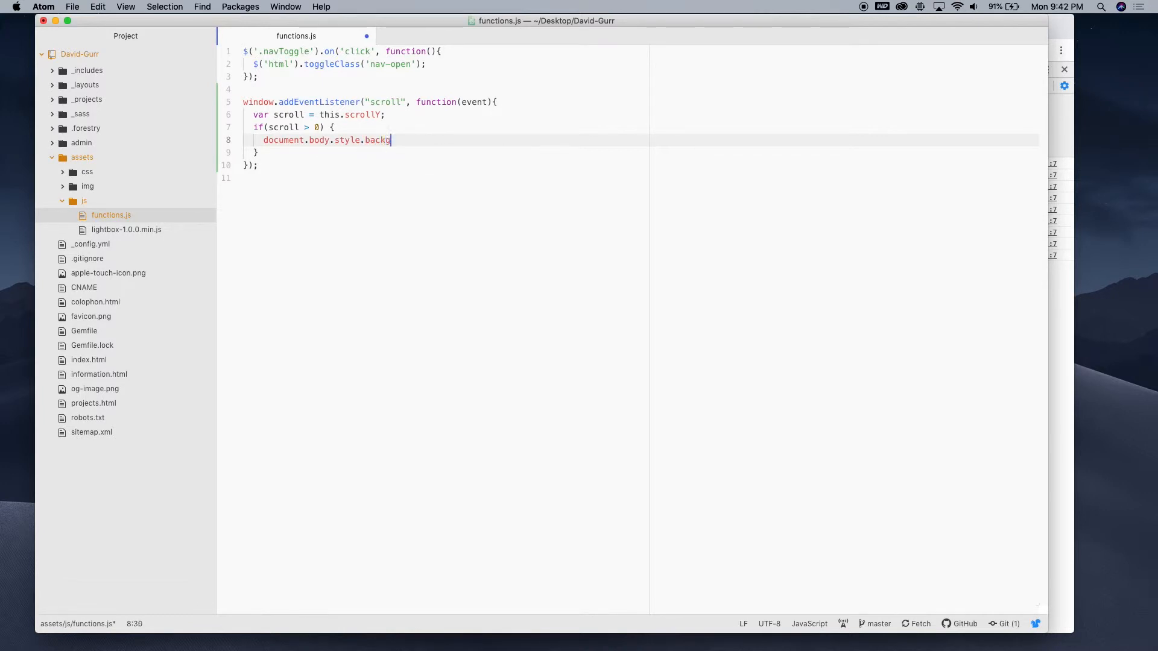
type("roundColor")
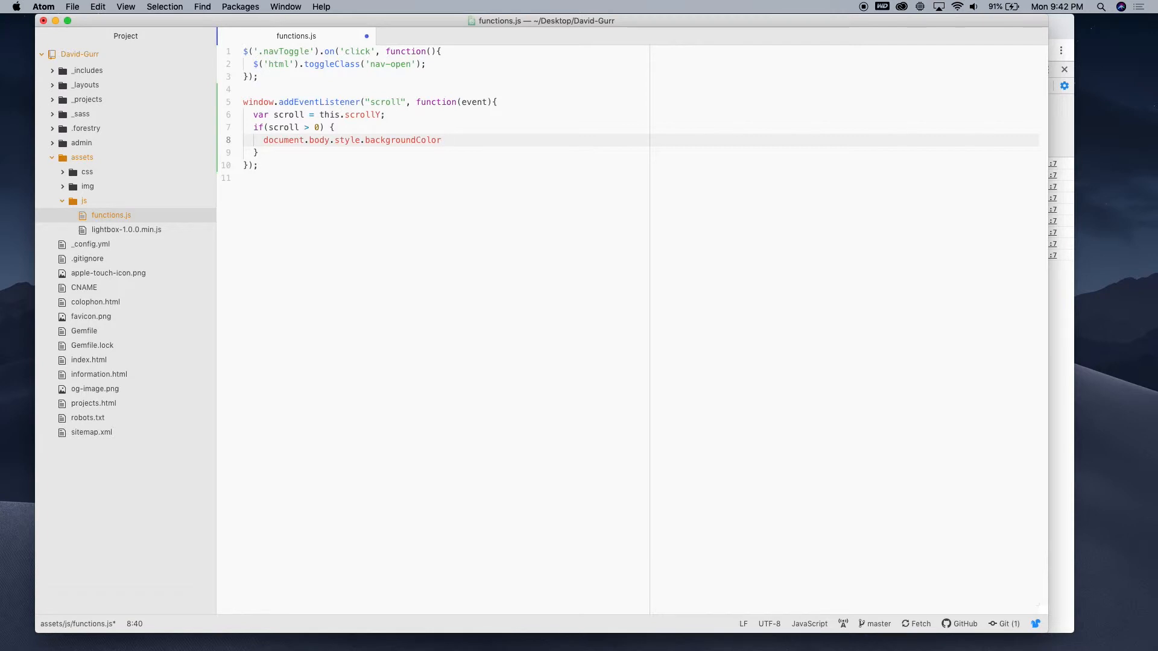
type("= \"\"")
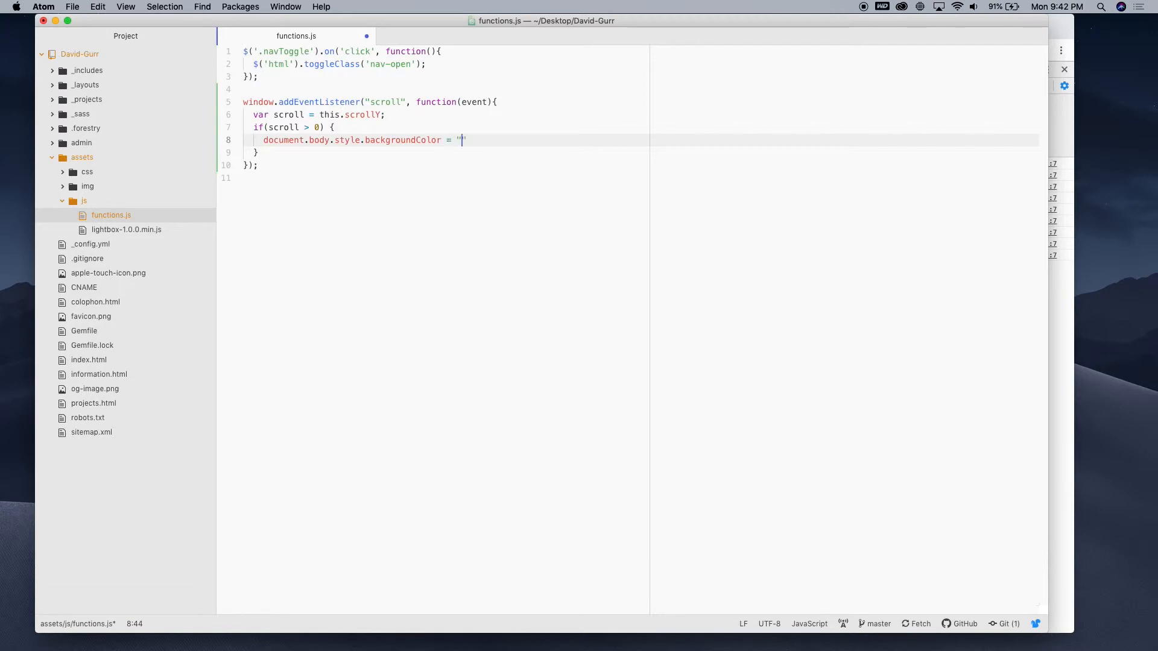
type("pink")
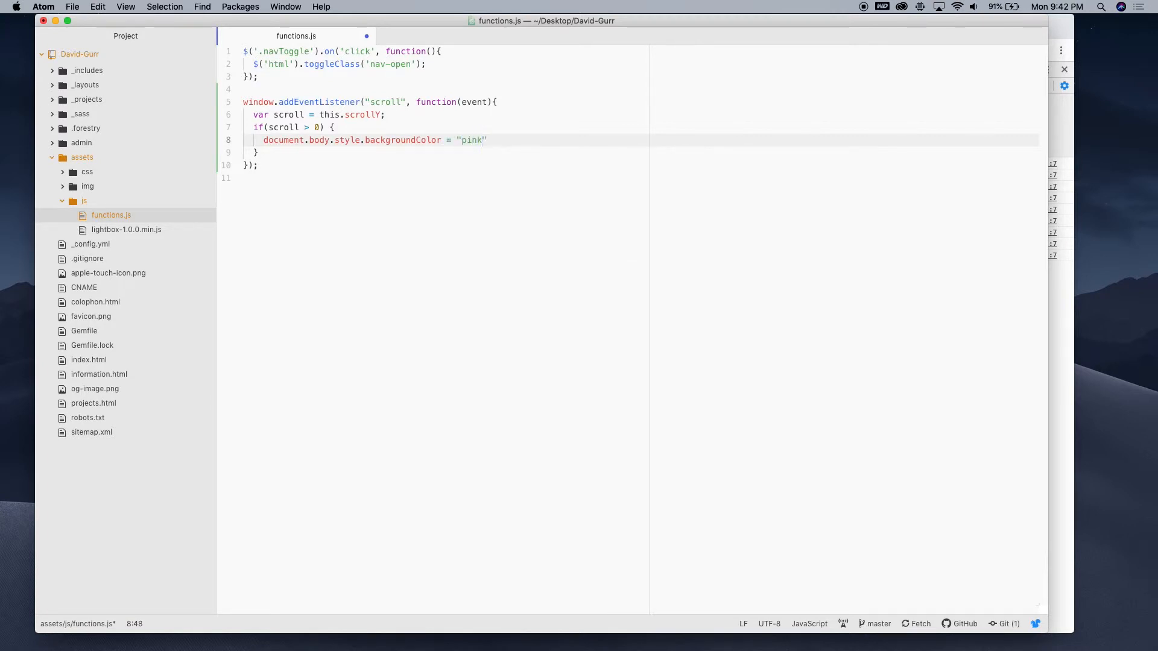
type(";")
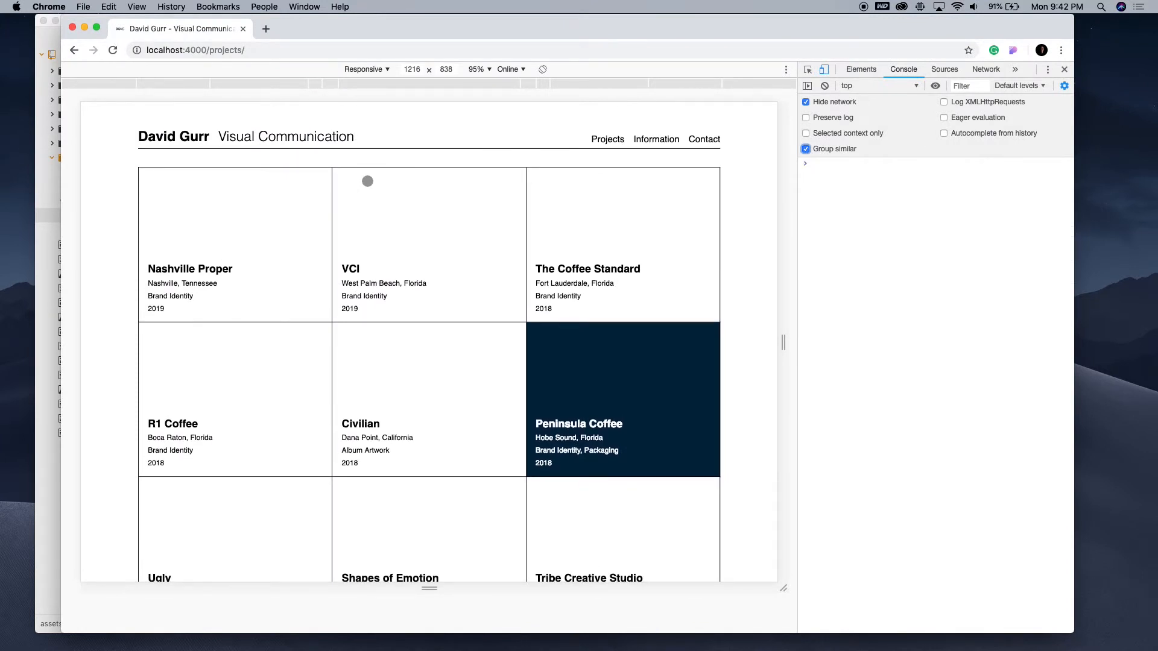
Close DevTools and scroll the projects page to see its background turn pink.
left_click(1064, 68)
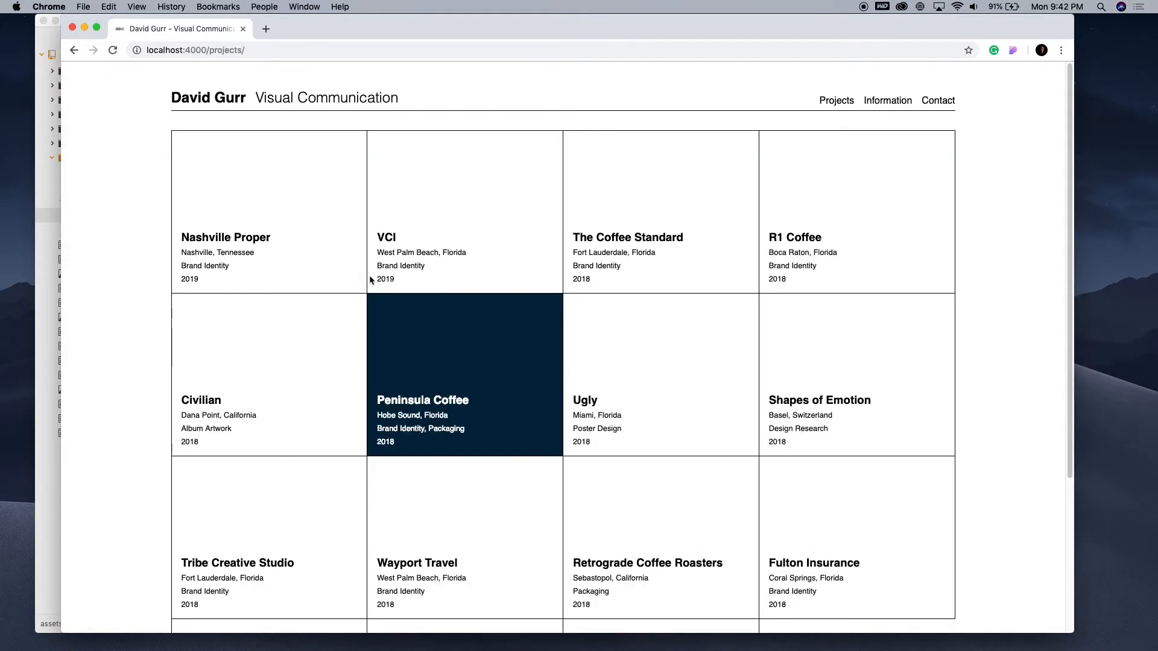
scroll("down", 3)
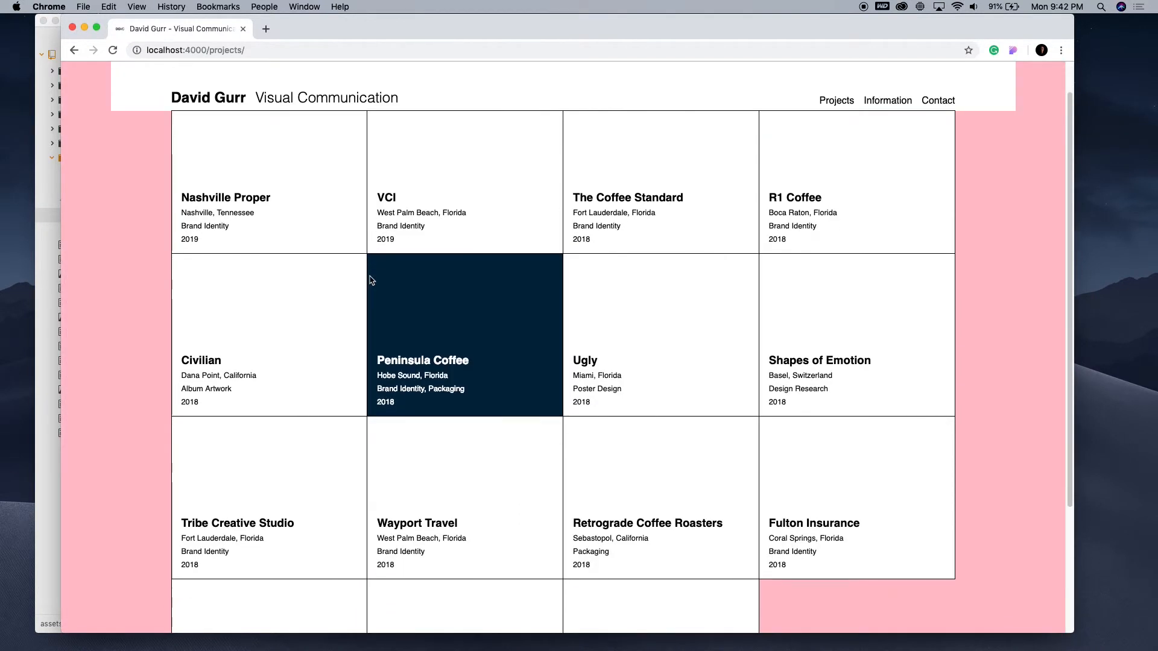
scroll("down", 3)
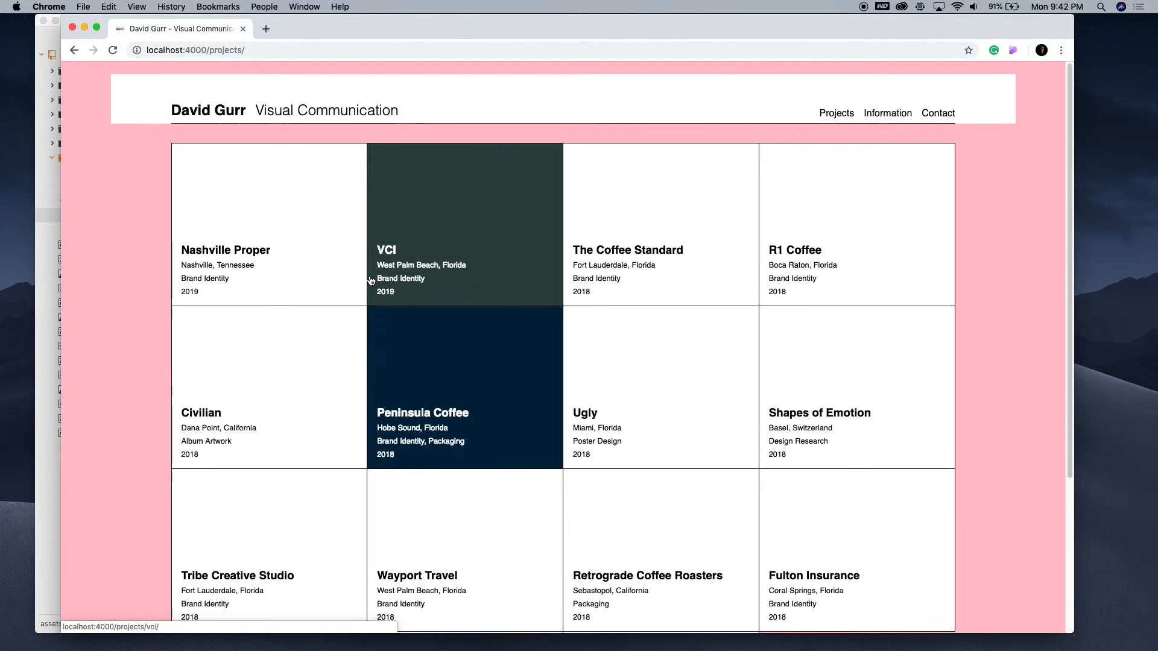
scroll("down", 3)
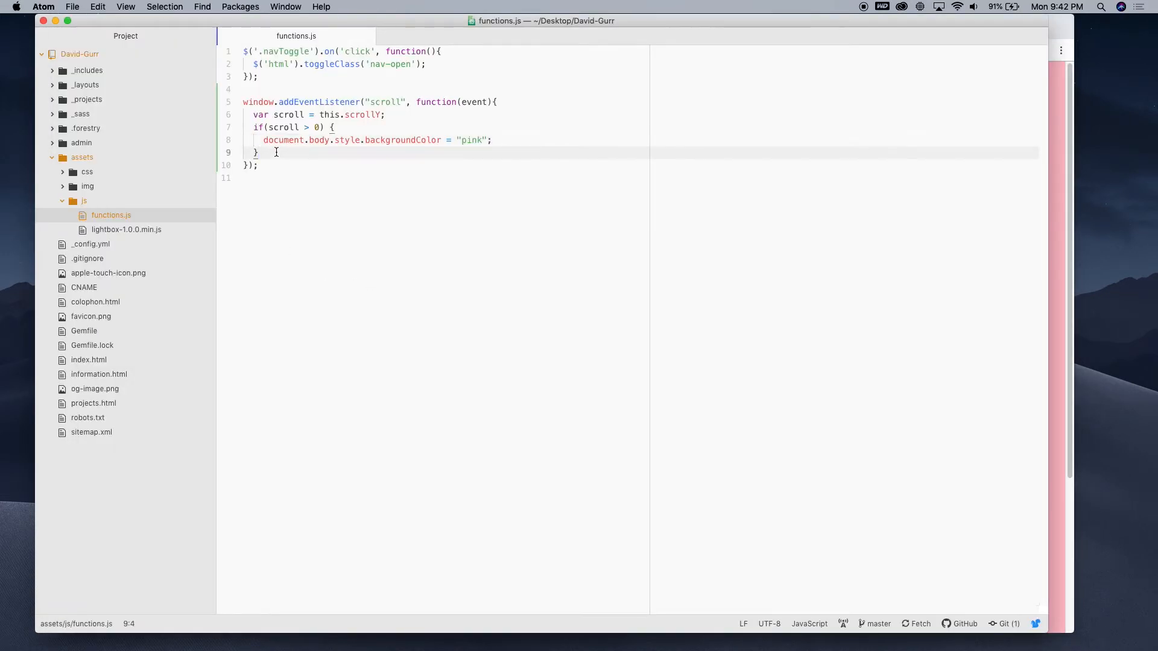
Add an else { branch setting backgroundColor to "white" when not scrolled.
type("else")
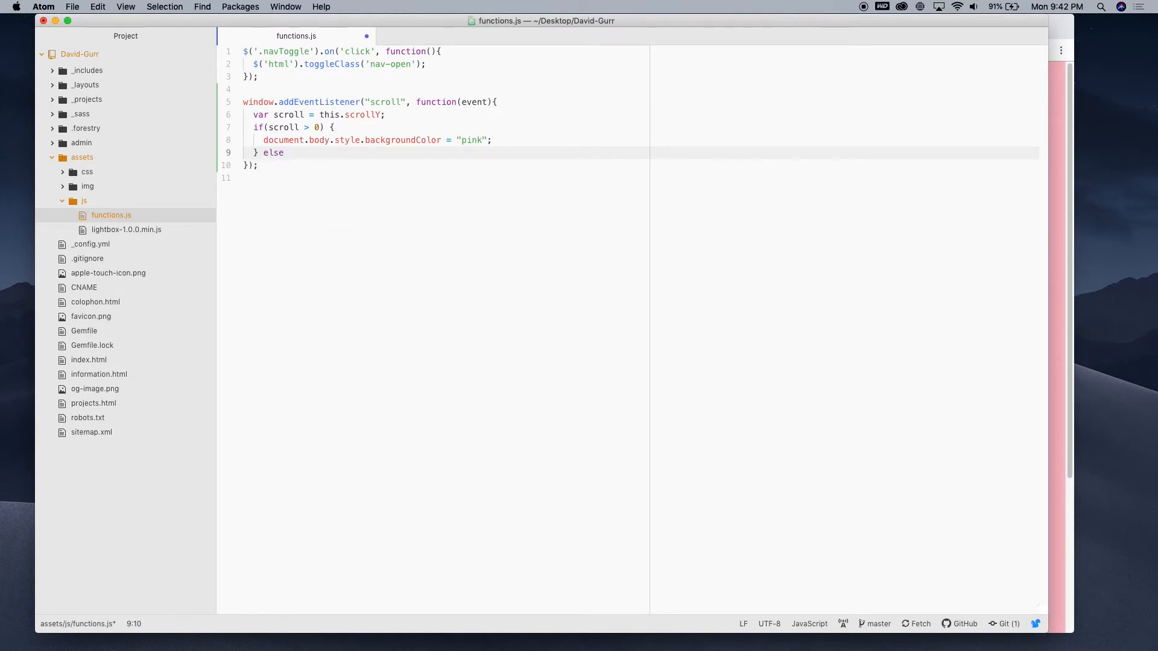
type("{")
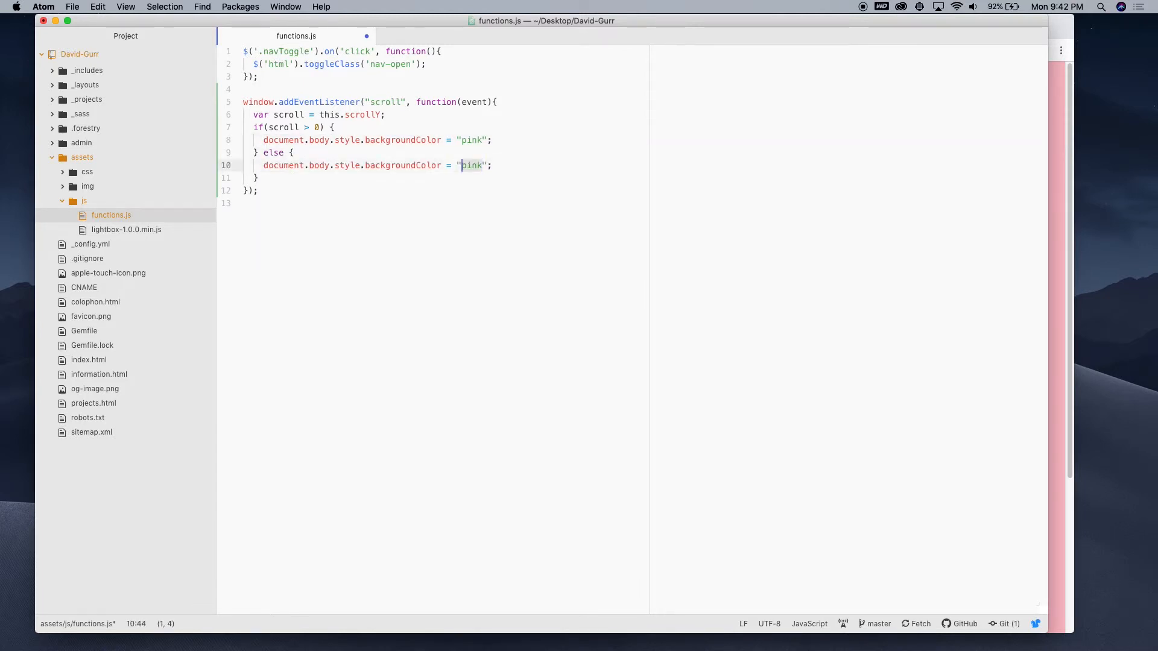
type("white")
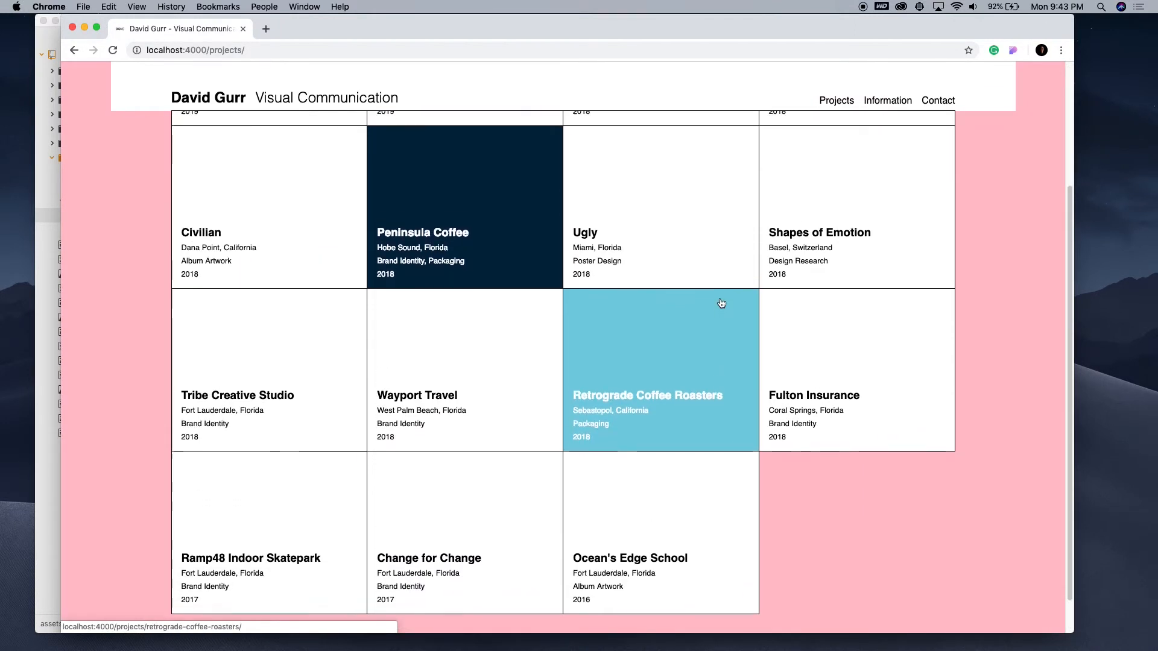
Change the threshold to scroll > 10 and scroll the page in Chrome to retest.
scroll("up", 3)
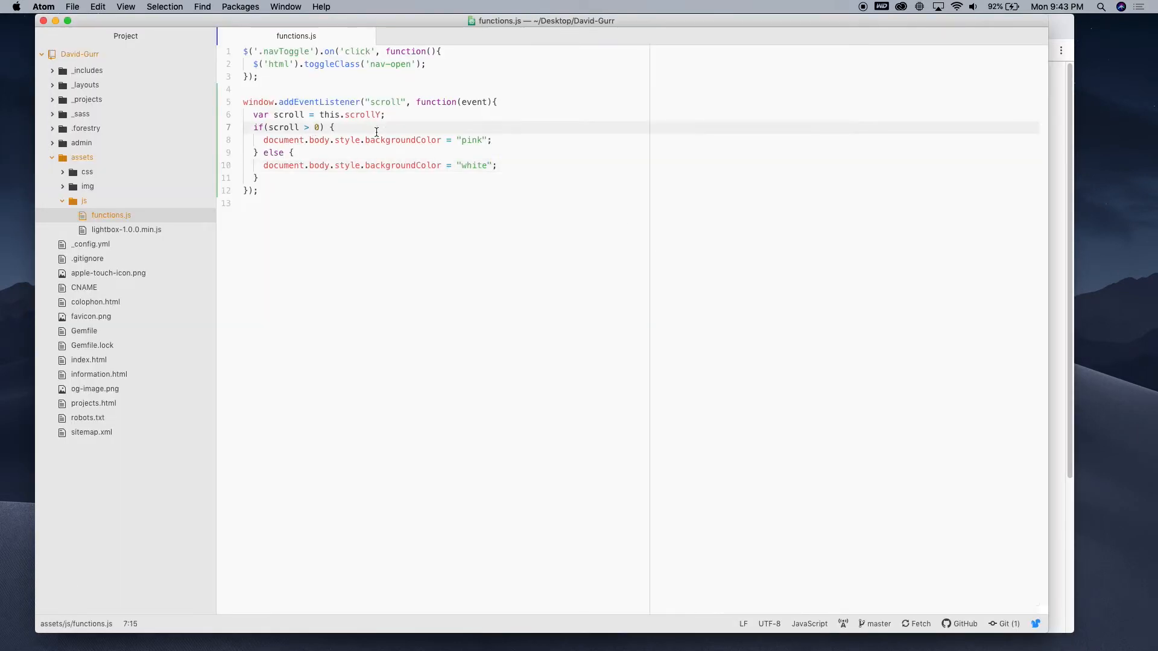
type("1")
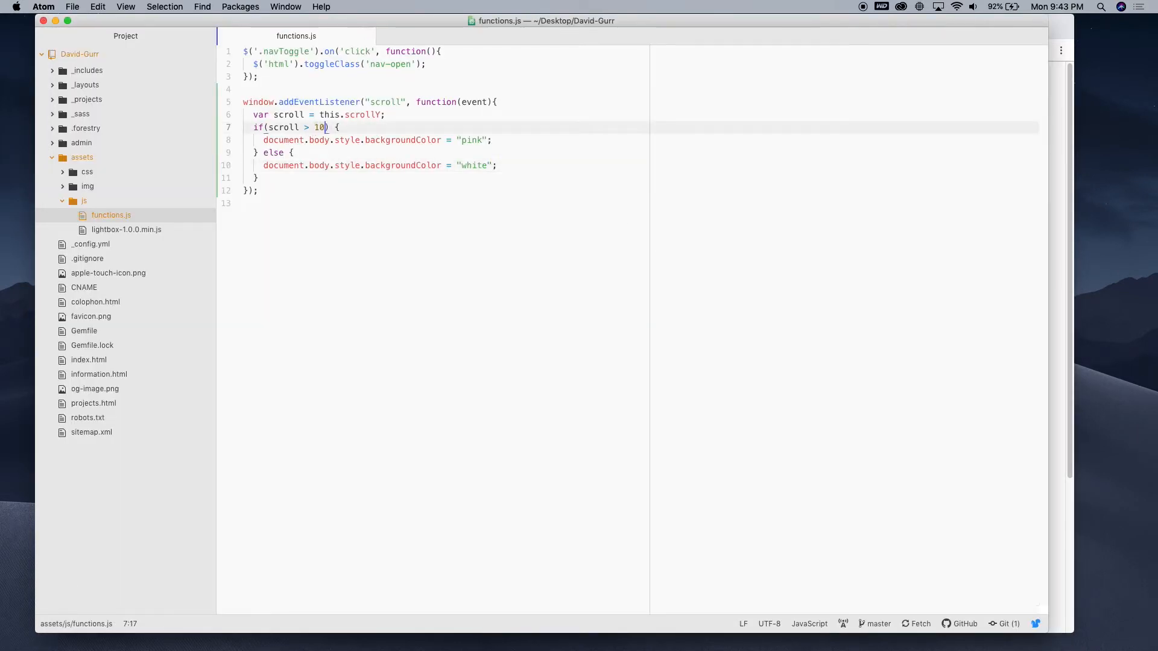
key("cmd+tab")
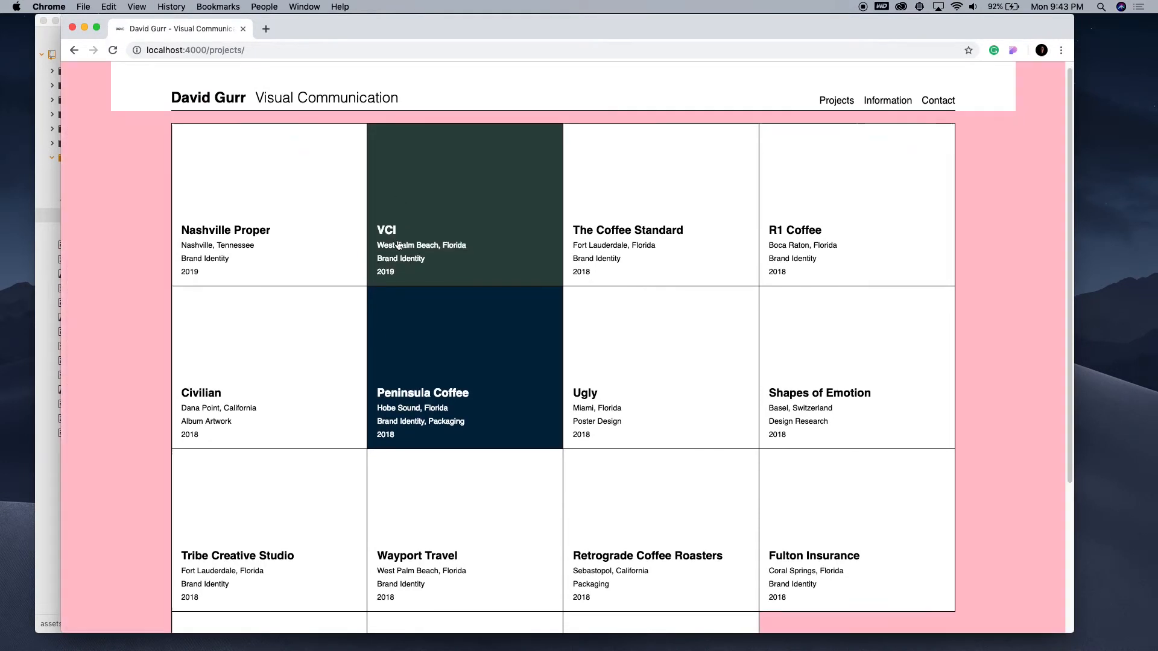
scroll("down", 3)
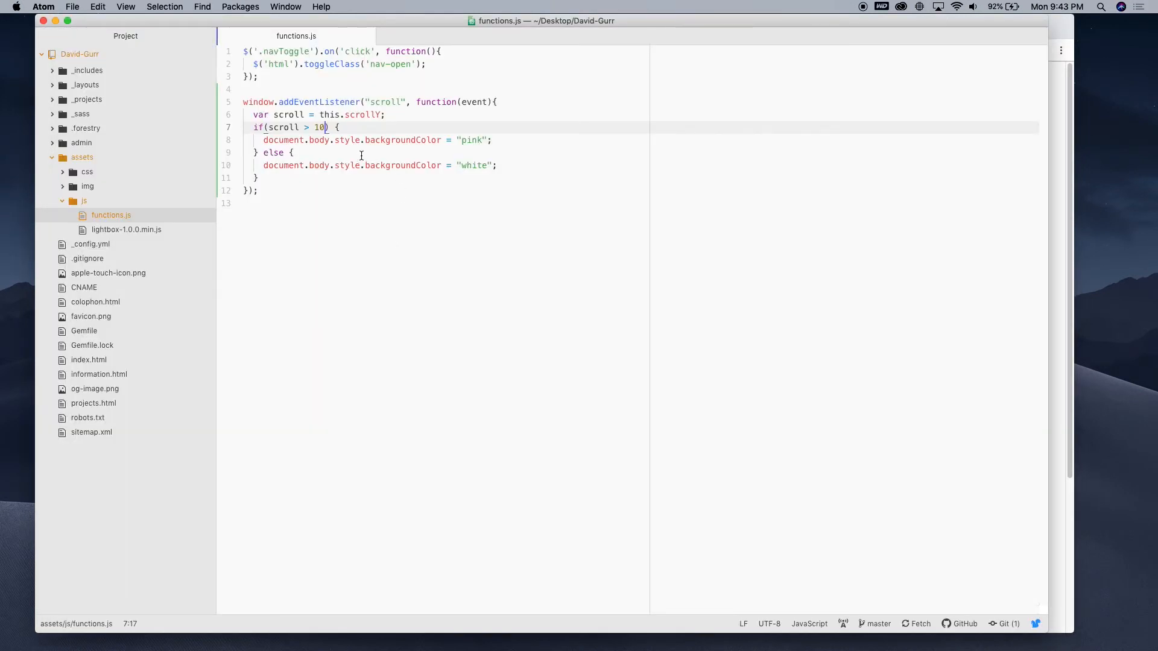
Append another 0 so the threshold reads scroll > 100.
type("0")
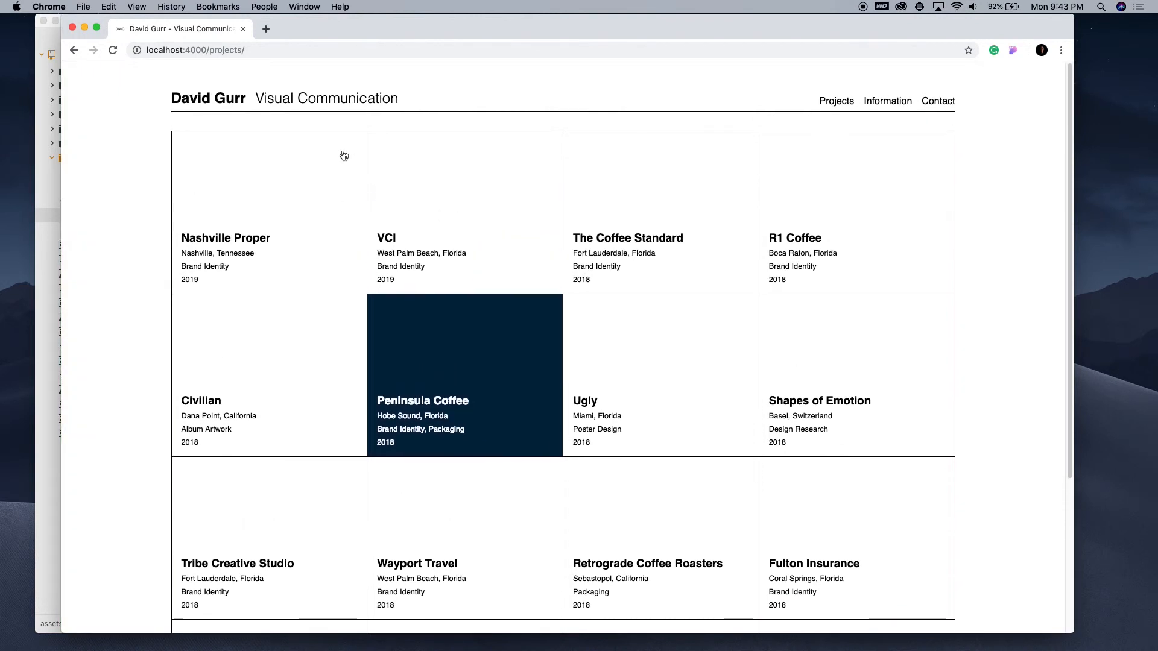
Scroll the projects page down to see pink, confirming white at the top.
scroll("down", 3)
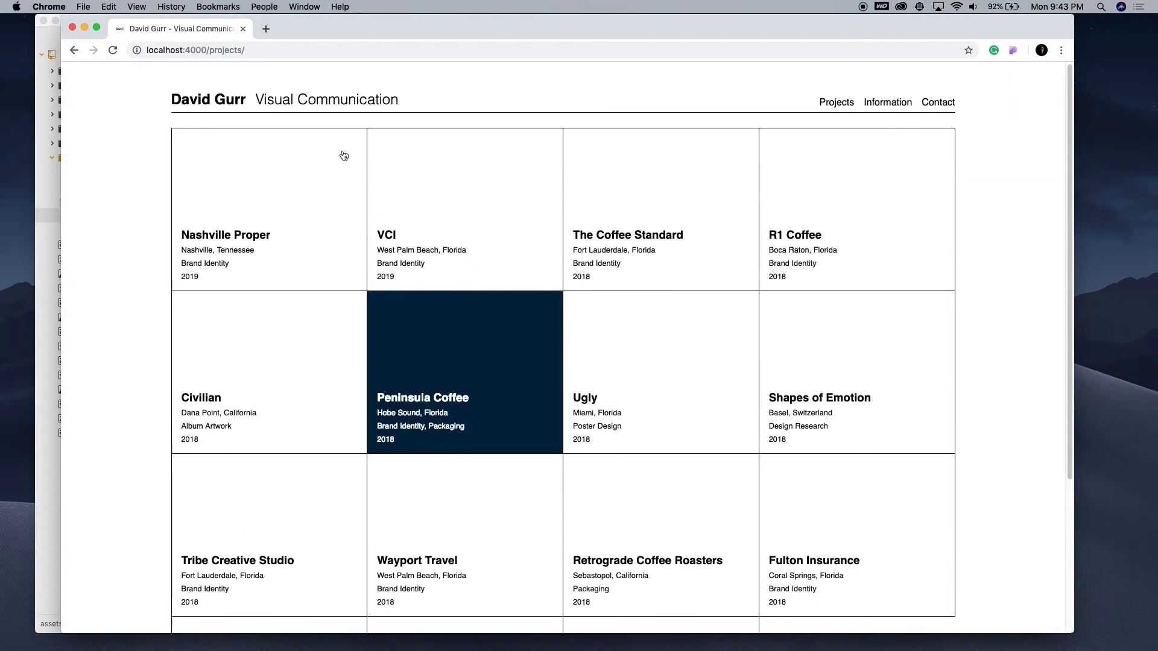
scroll("down", 3)
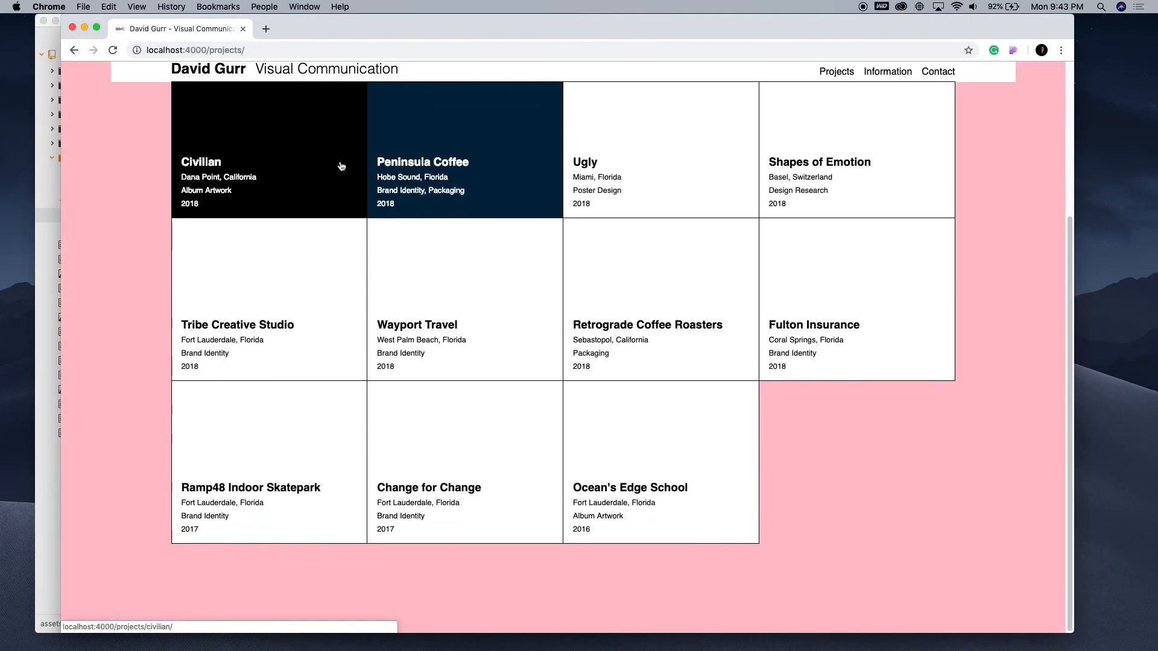
scroll("down", 3)
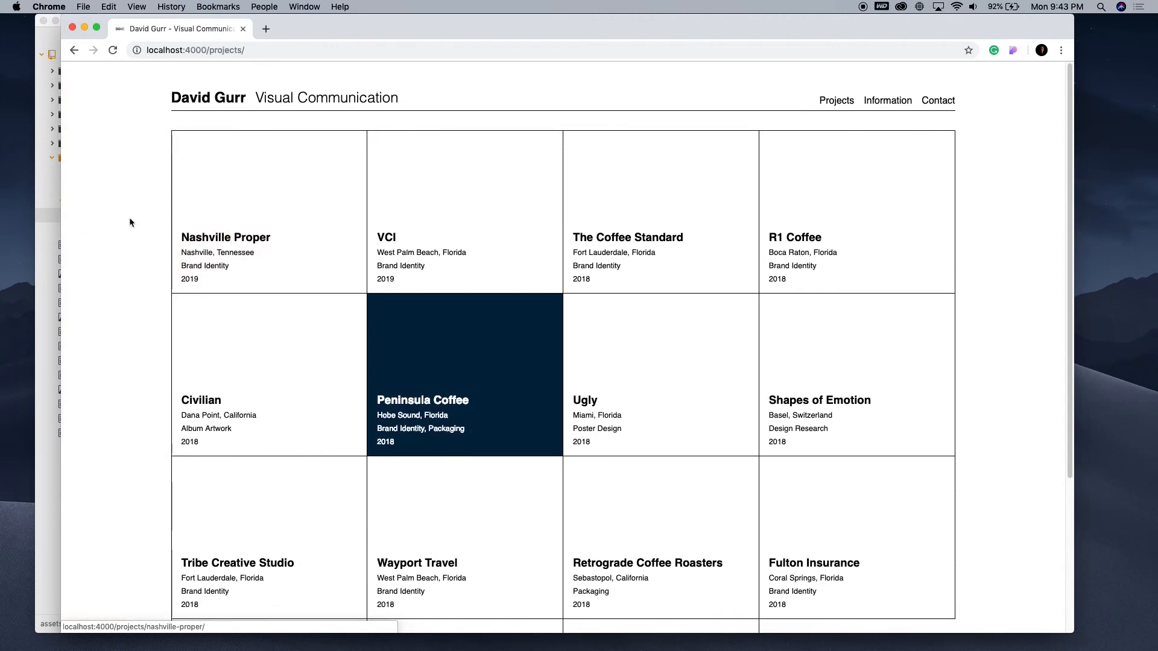